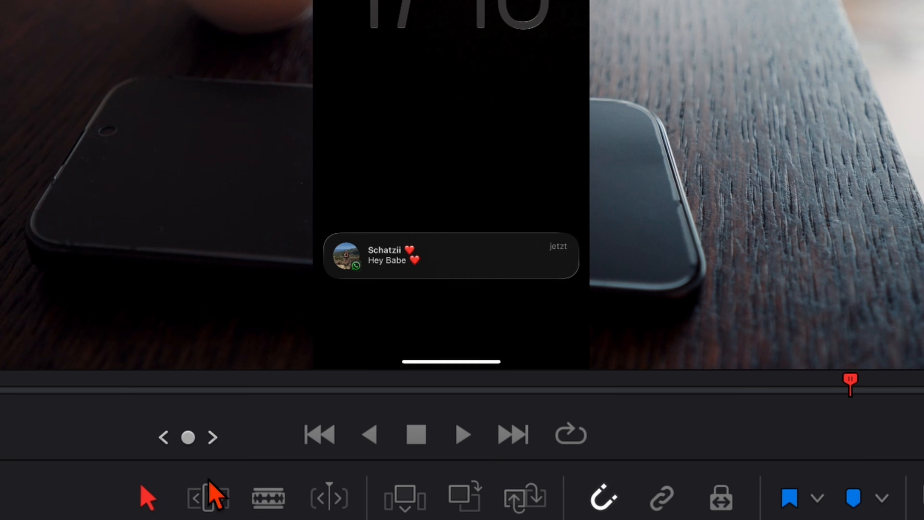
# - Select the ScreenRecording clip so its Video transform and cropping settings show in the Inspector
pyautogui.click(464, 435)
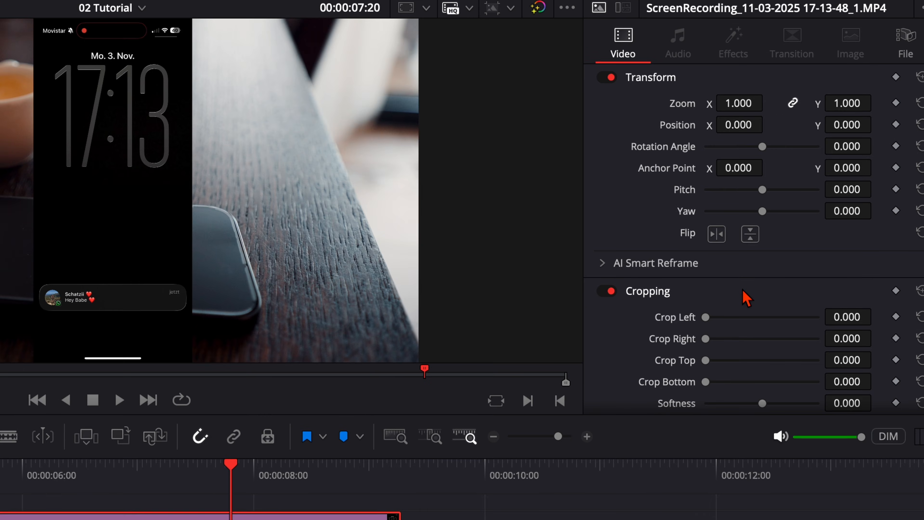
# - Crop the screen recording to the notification banner, Crop Top 1566.4 with the bottom crop raised
pyautogui.scroll(-3)
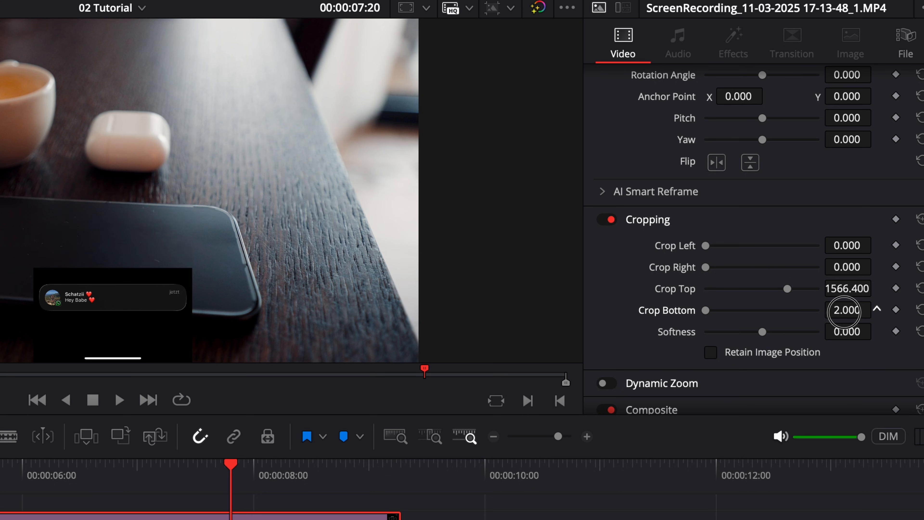
pyautogui.click(877, 307)
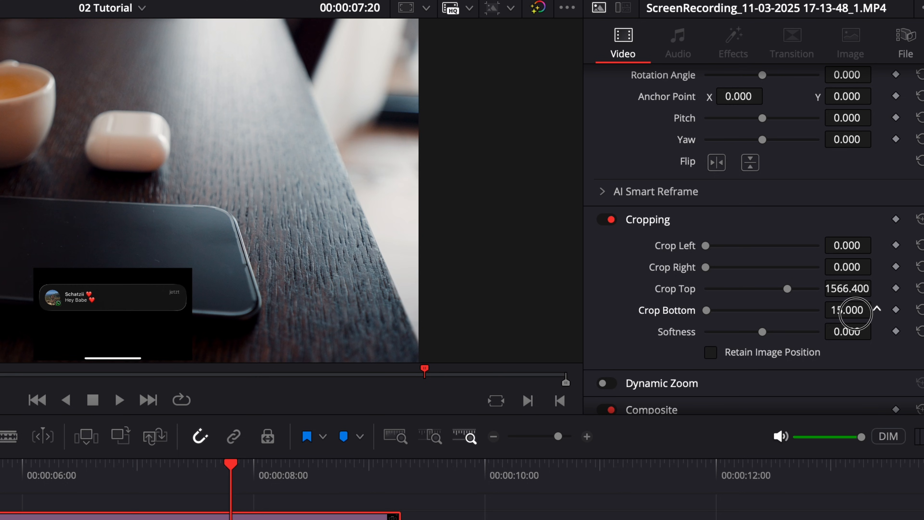
pyautogui.click(877, 310)
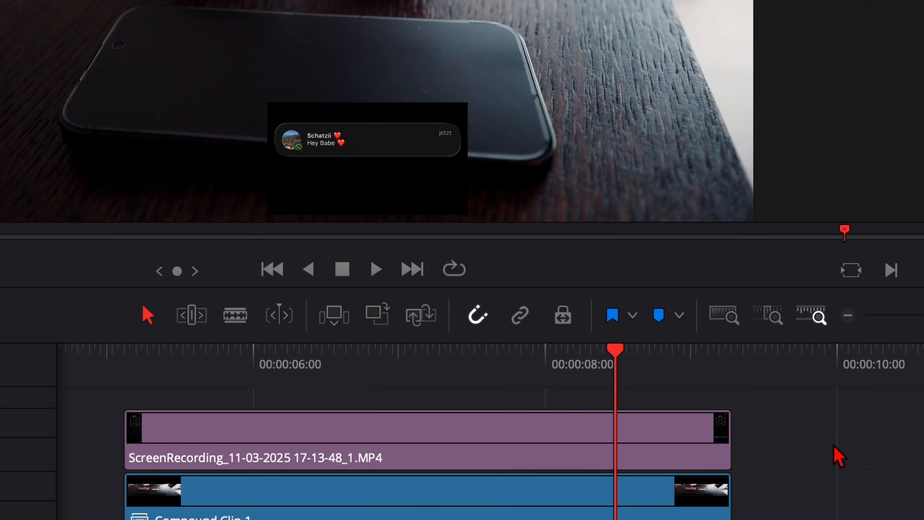
pyautogui.moveTo(359, 395)
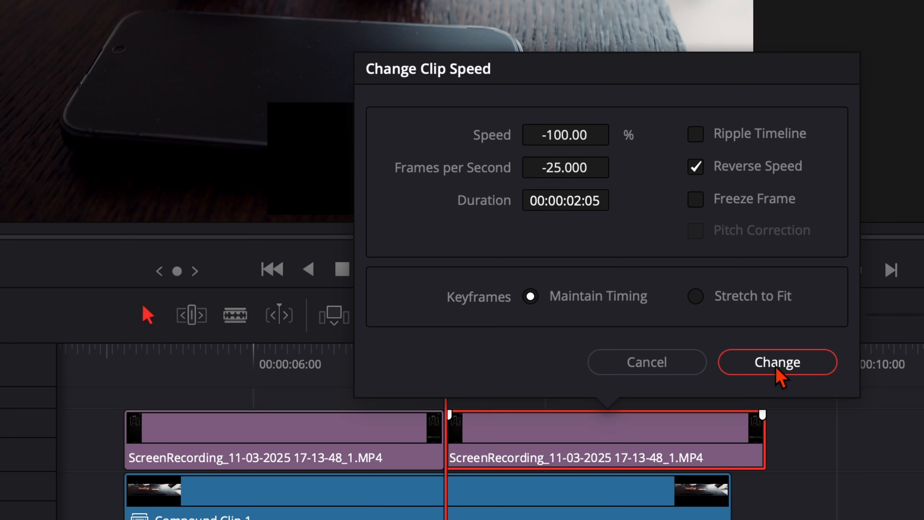
# - Reverse the second clip half to -100% speed and return the playhead to the clip start
pyautogui.click(777, 363)
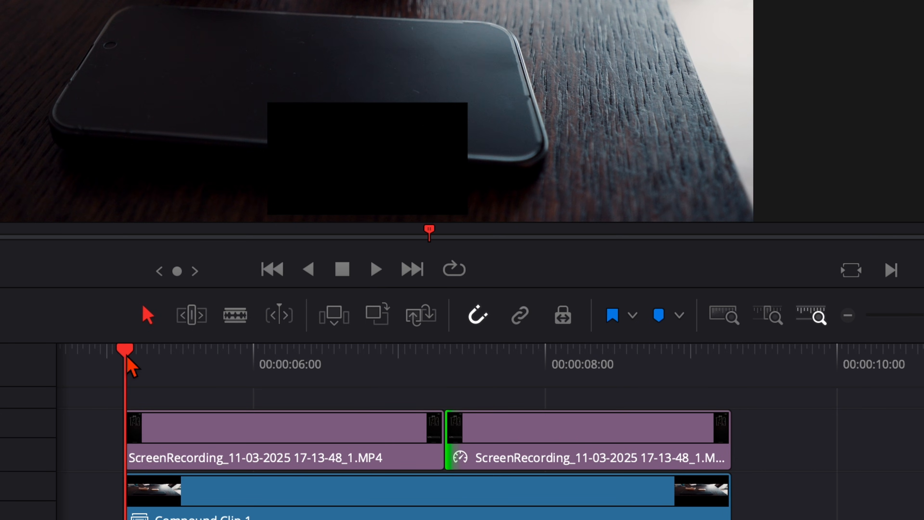
pyautogui.click(375, 269)
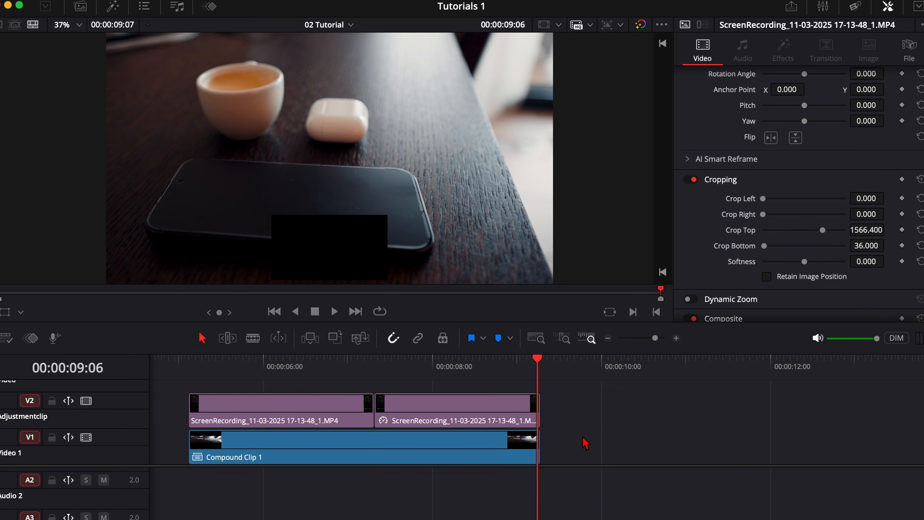
# - Combine the selected clips into Fusion Clip 3 and enter it on the Fusion page
pyautogui.rightClick(345, 403)
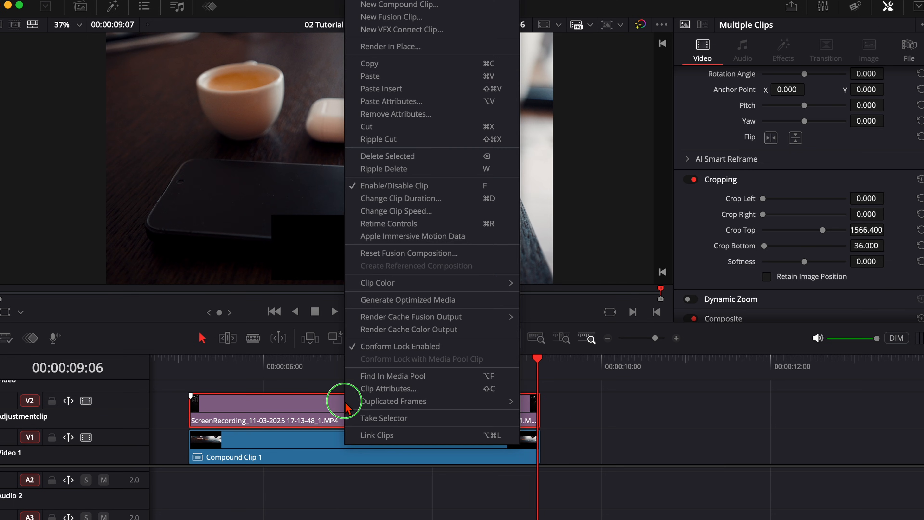
pyautogui.click(399, 5)
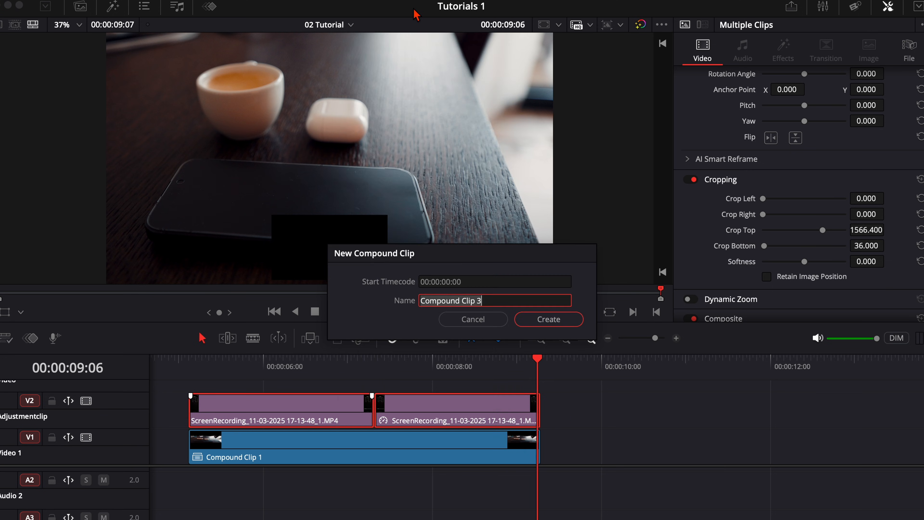
pyautogui.click(548, 319)
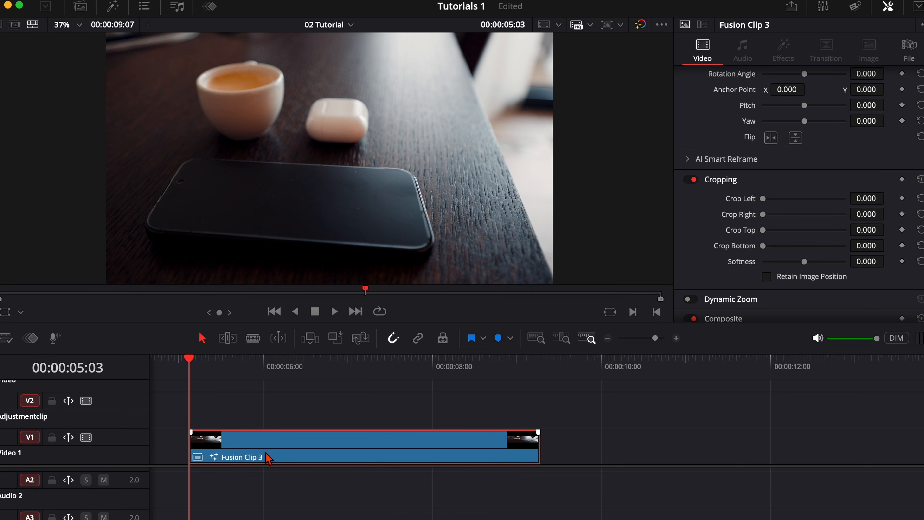
pyautogui.doubleClick(239, 457)
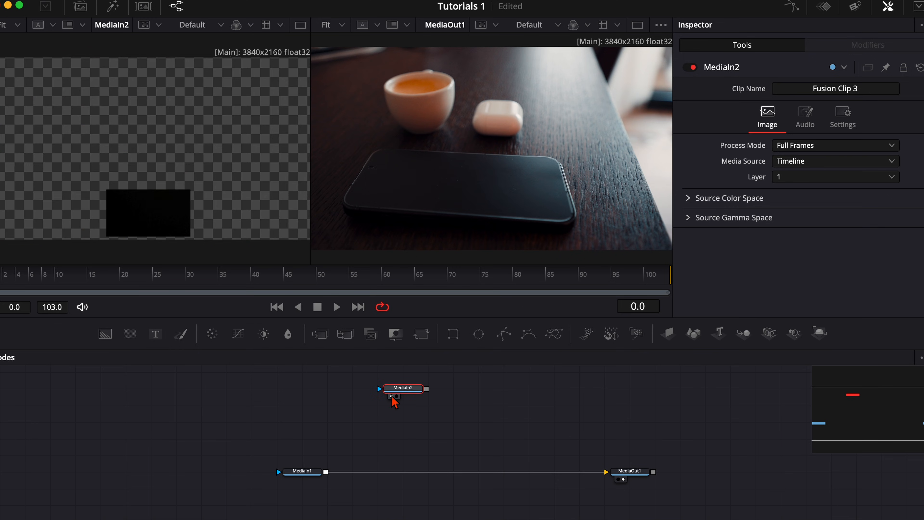
pyautogui.moveTo(439, 393)
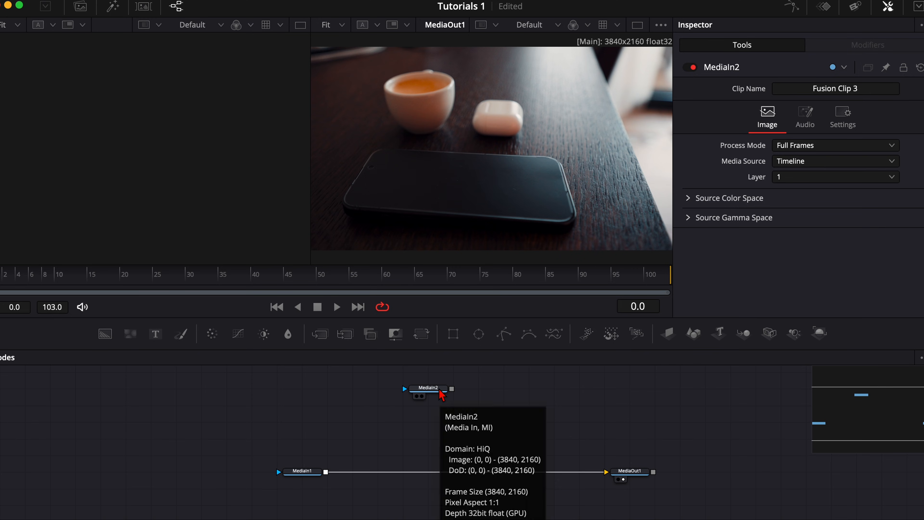
pyautogui.moveTo(465, 204)
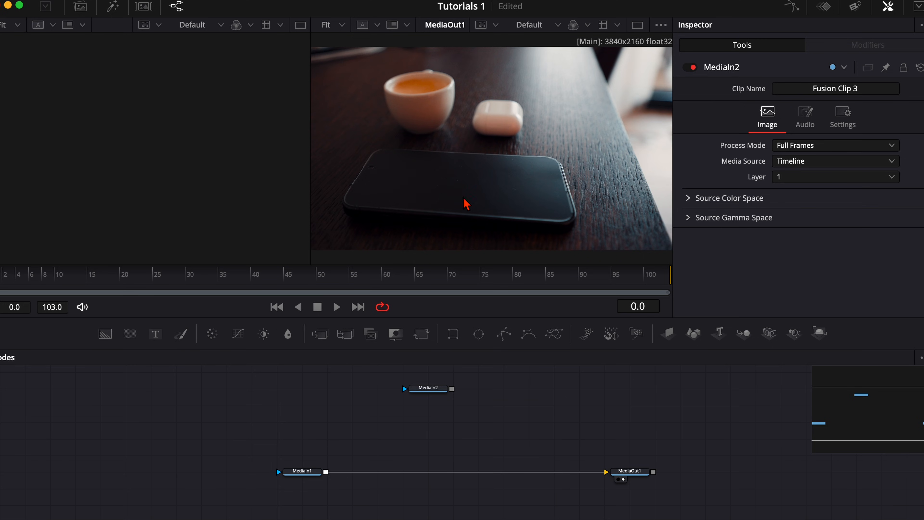
pyautogui.moveTo(487, 193)
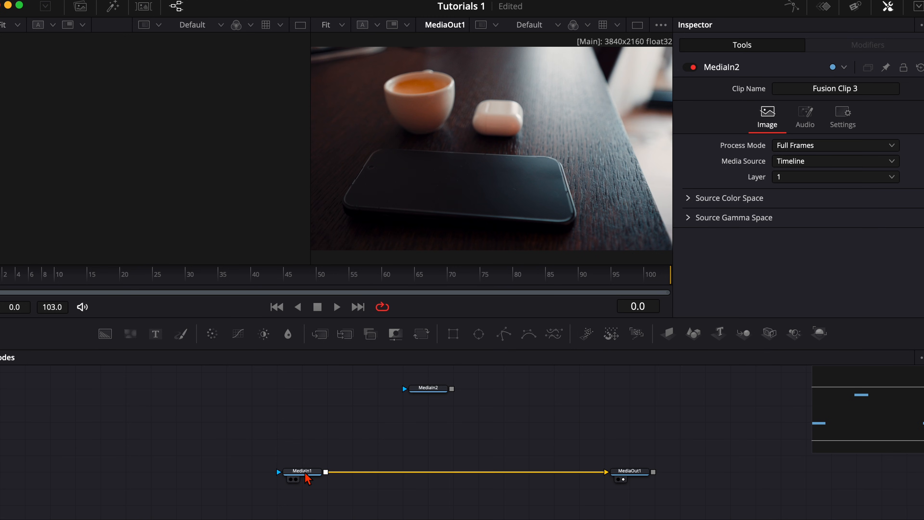
# - Attach Tracker1 to MediaIn1 and track a point on the phone's edge in Best match adaptive mode
pyautogui.click(302, 472)
pyautogui.write('tra')
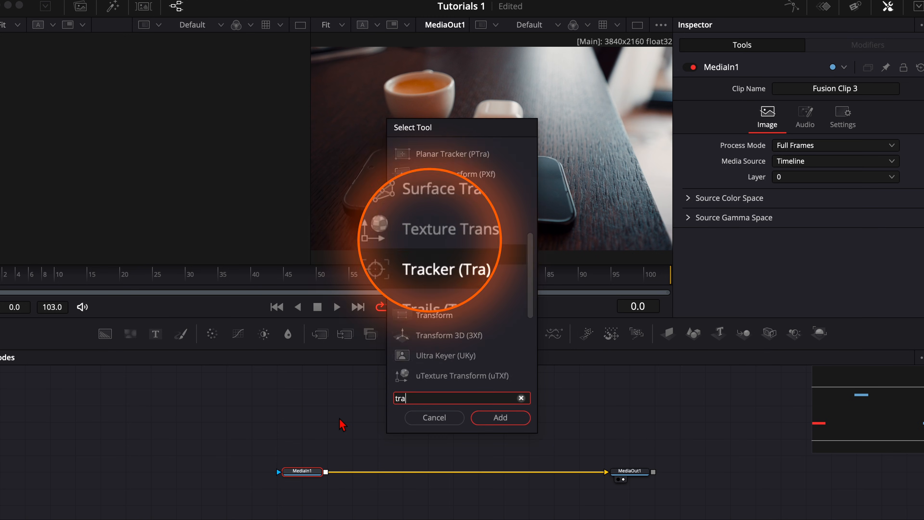
pyautogui.click(500, 417)
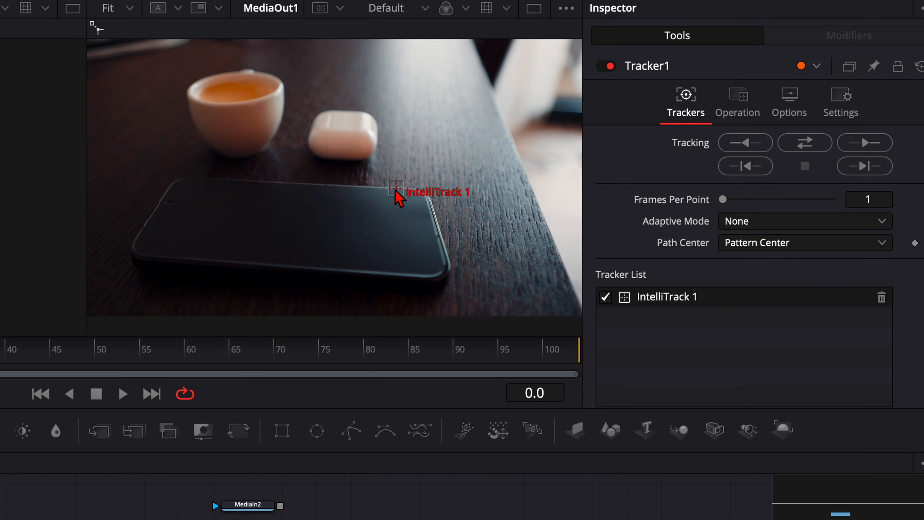
pyautogui.click(803, 221)
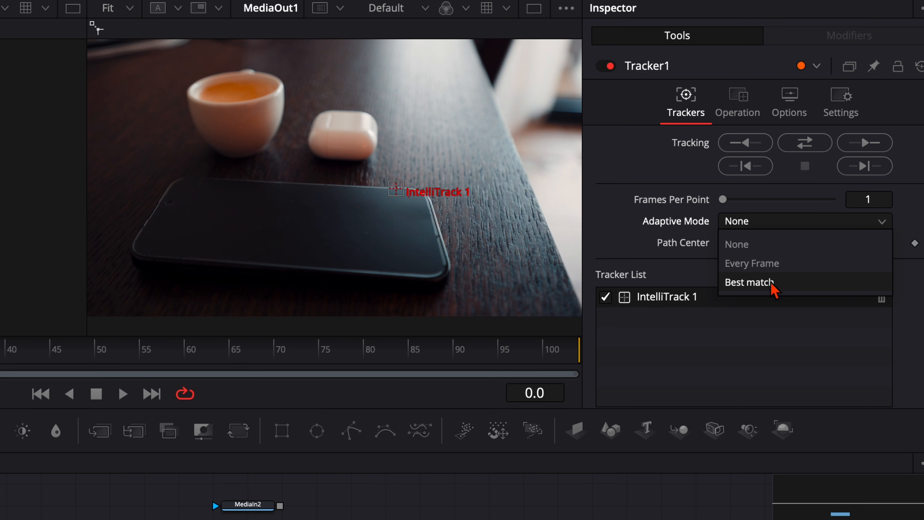
pyautogui.click(749, 283)
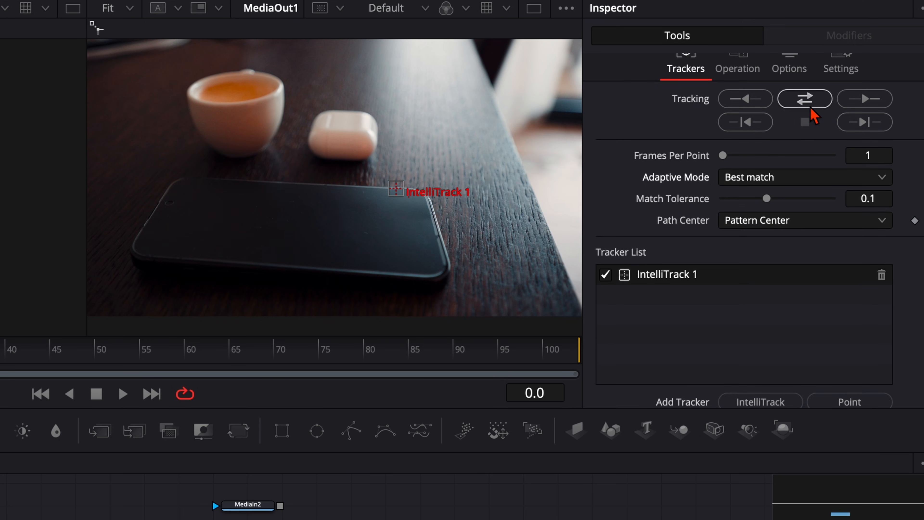
pyautogui.click(804, 98)
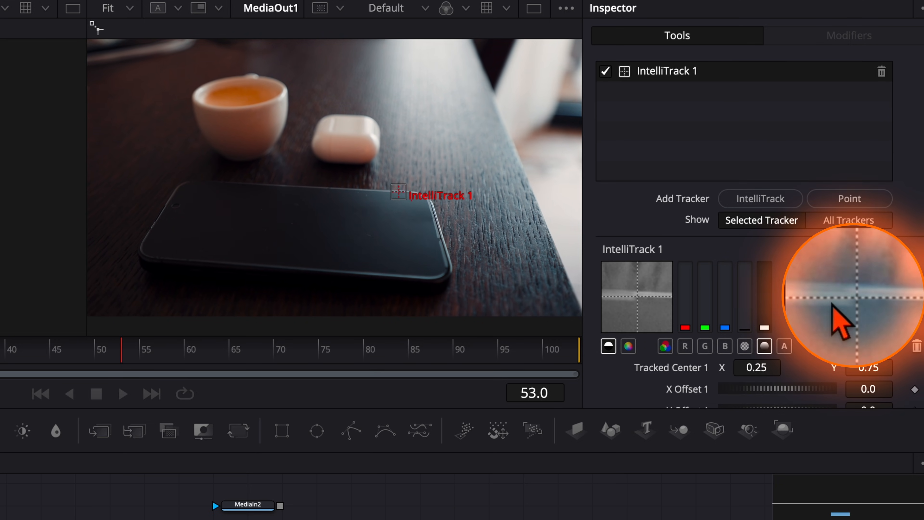
pyautogui.click(849, 346)
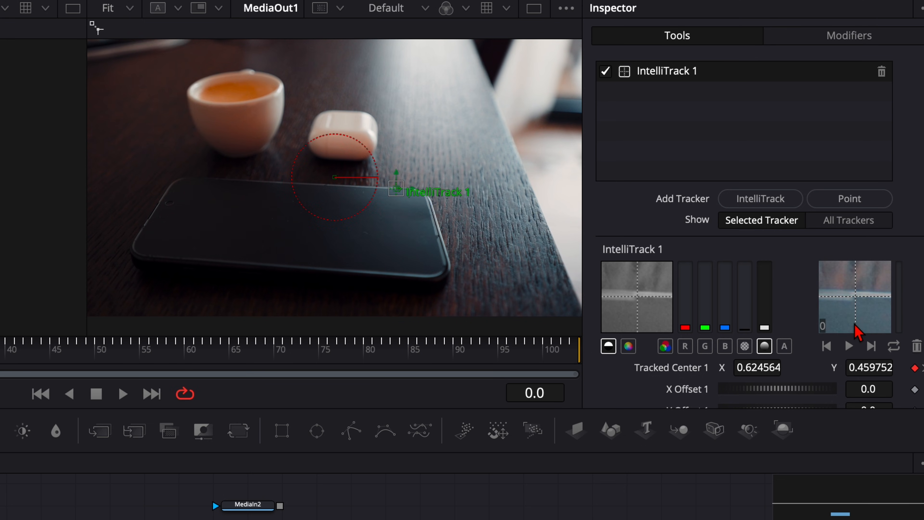
pyautogui.moveTo(443, 223)
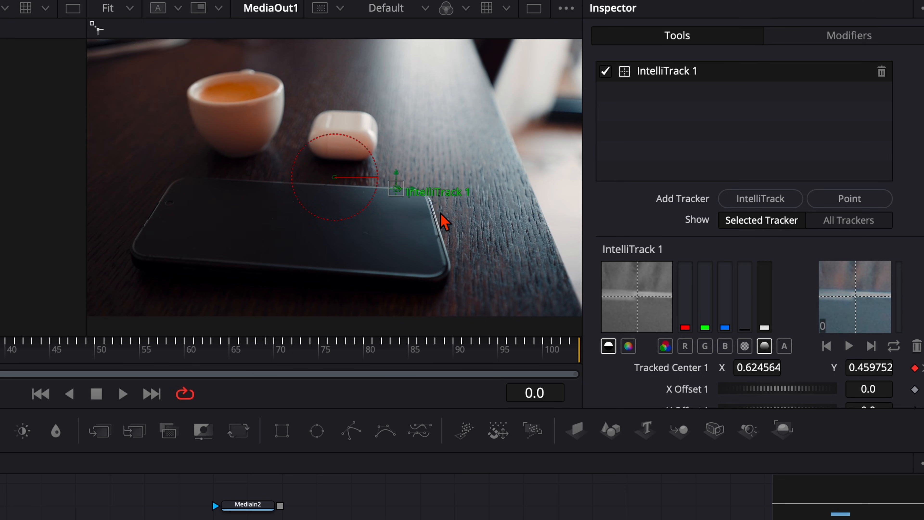
pyautogui.moveTo(443, 223)
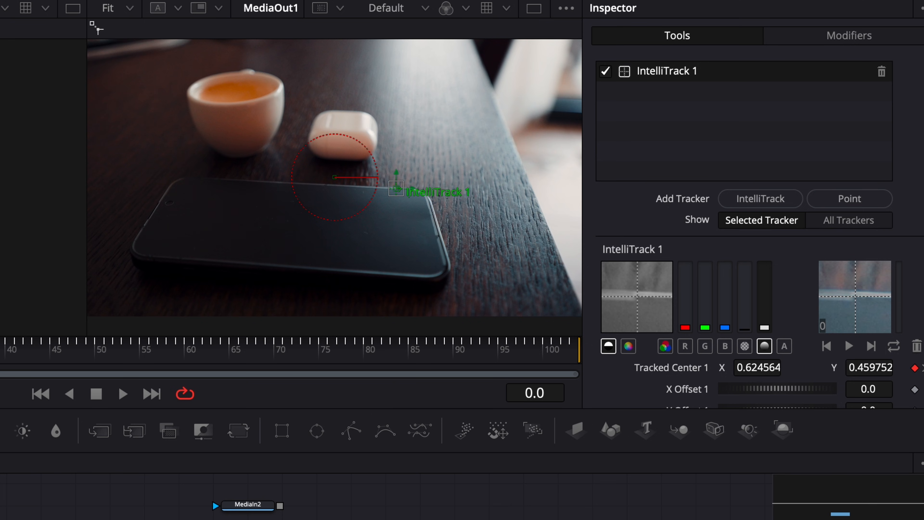
# - Set Tracker1's Operation to Match Move with Screen apply mode, pinning the notification to the phone
pyautogui.click(738, 103)
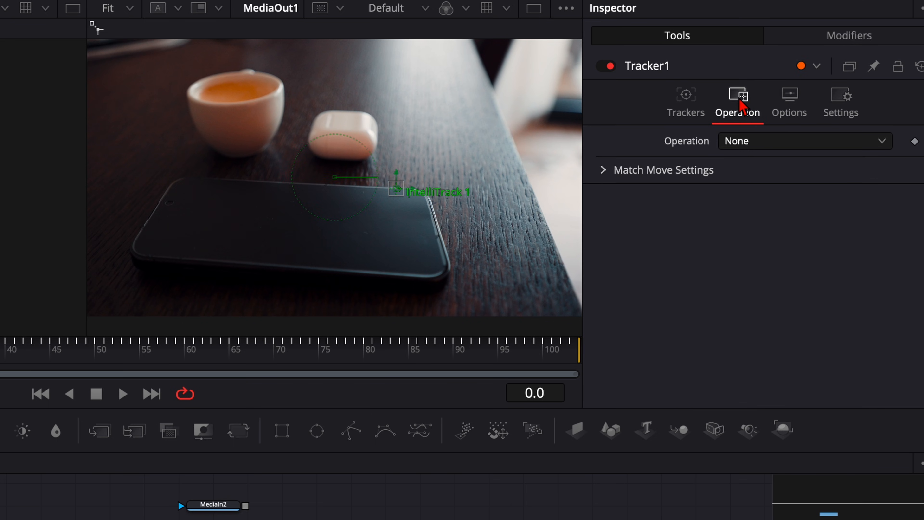
pyautogui.click(804, 141)
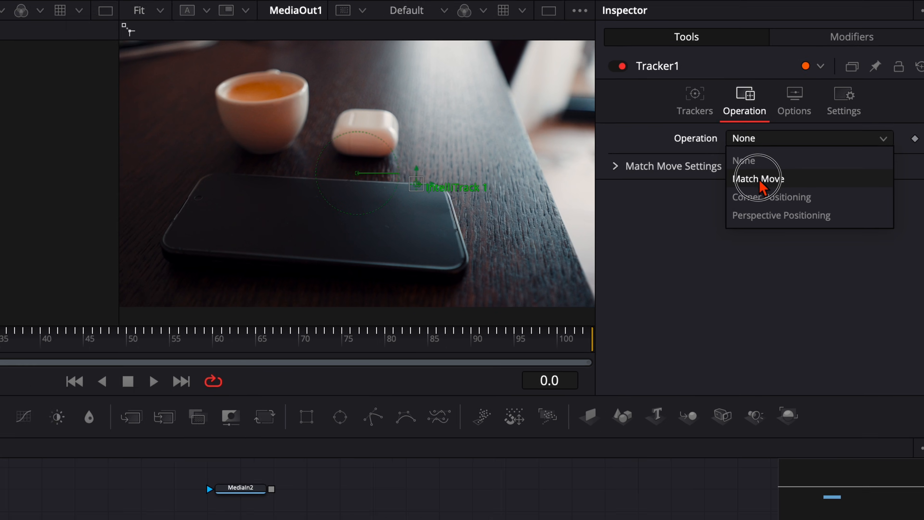
pyautogui.click(759, 179)
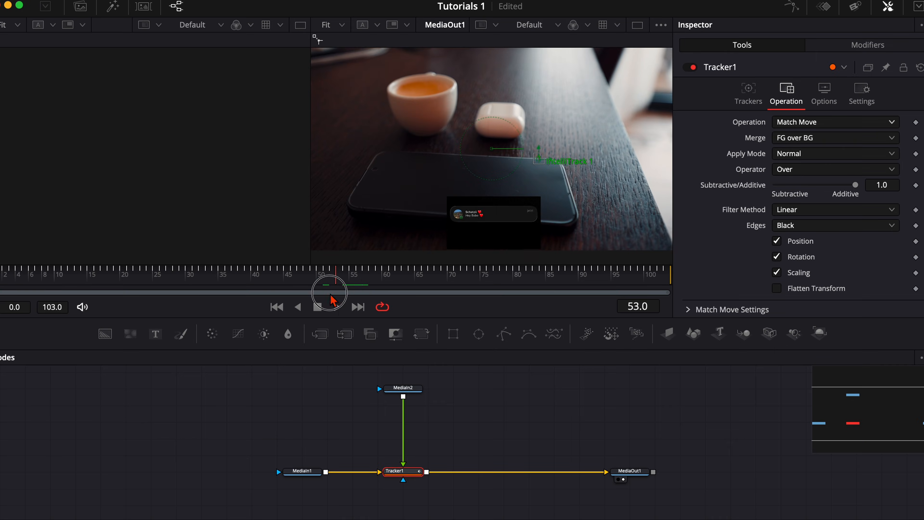
pyautogui.click(402, 393)
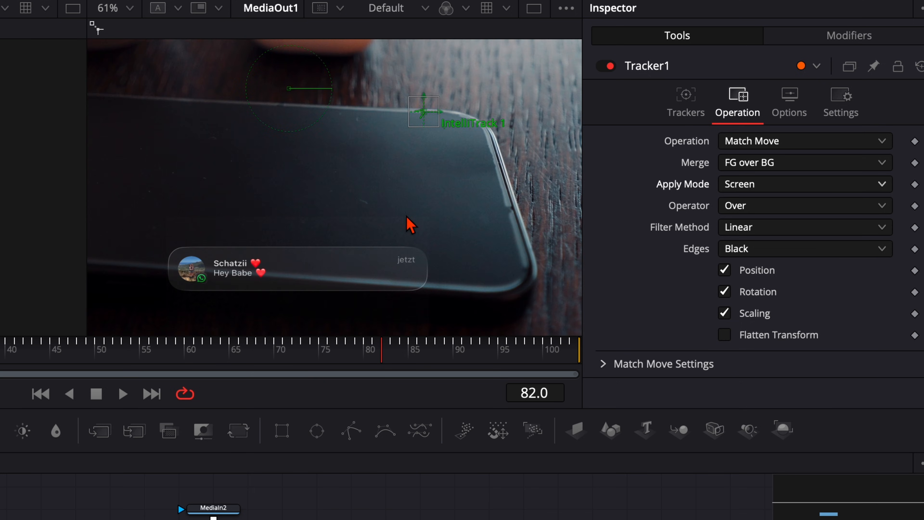
# - Add a Luma Keyer after the MediaIn2 notification node
pyautogui.click(402, 375)
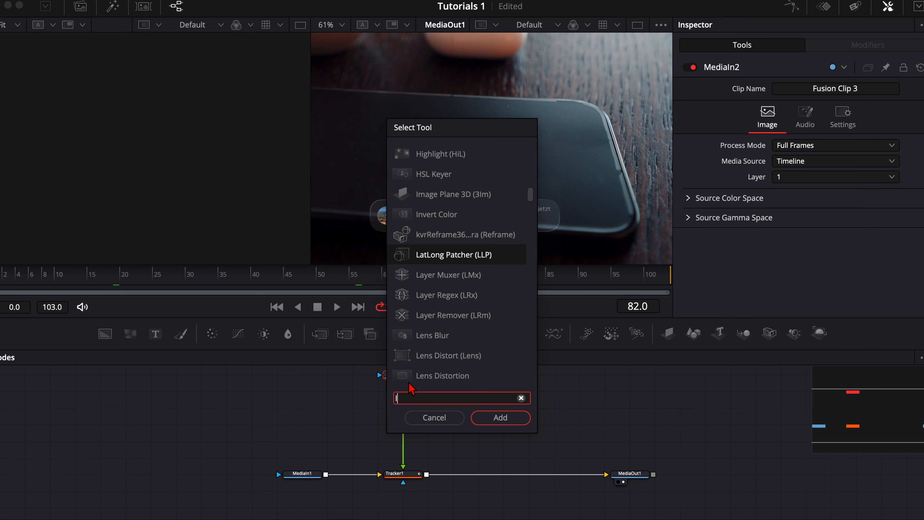
pyautogui.click(499, 417)
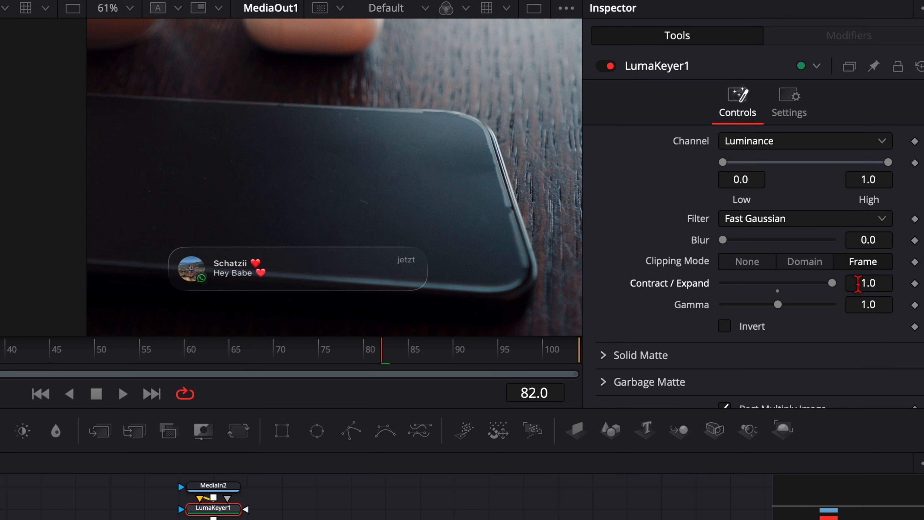
pyautogui.moveTo(368, 195)
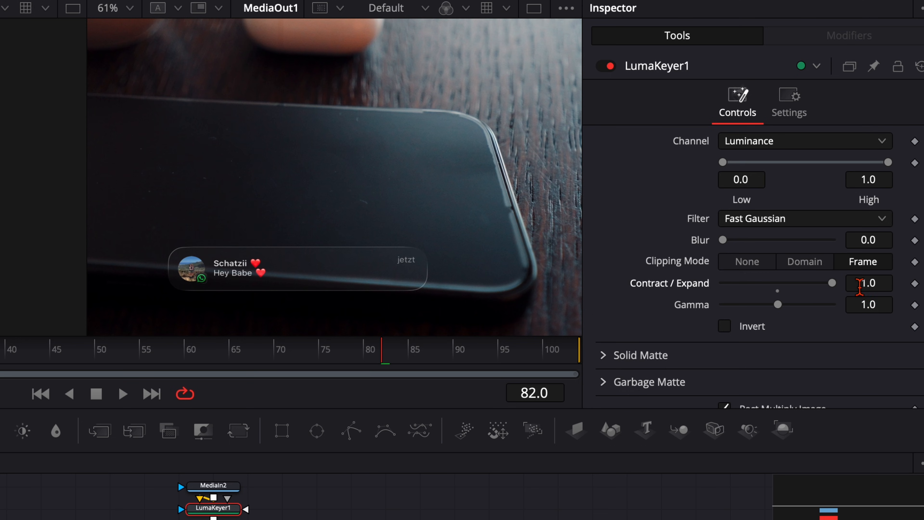
pyautogui.moveTo(348, 213)
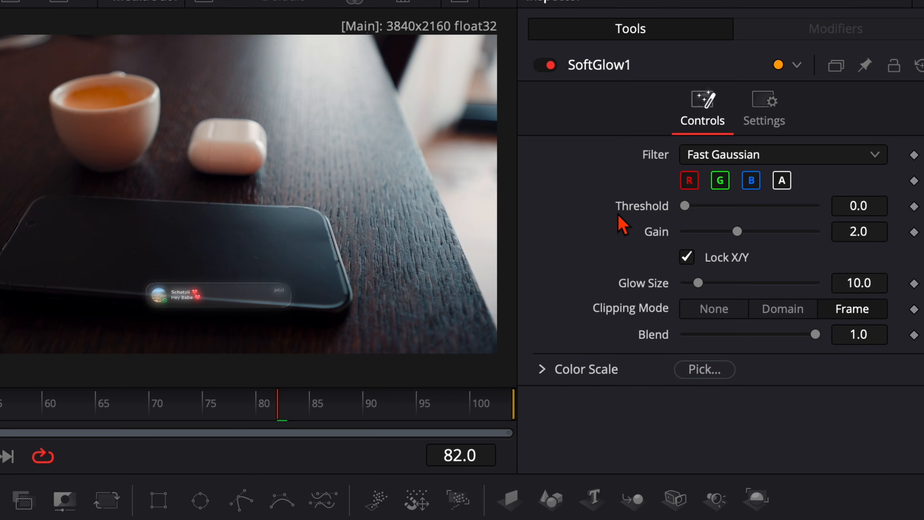
# - Exclude the R channel from the Soft Glow, giving the notification a teal-tinted glow of size 30
pyautogui.click(688, 180)
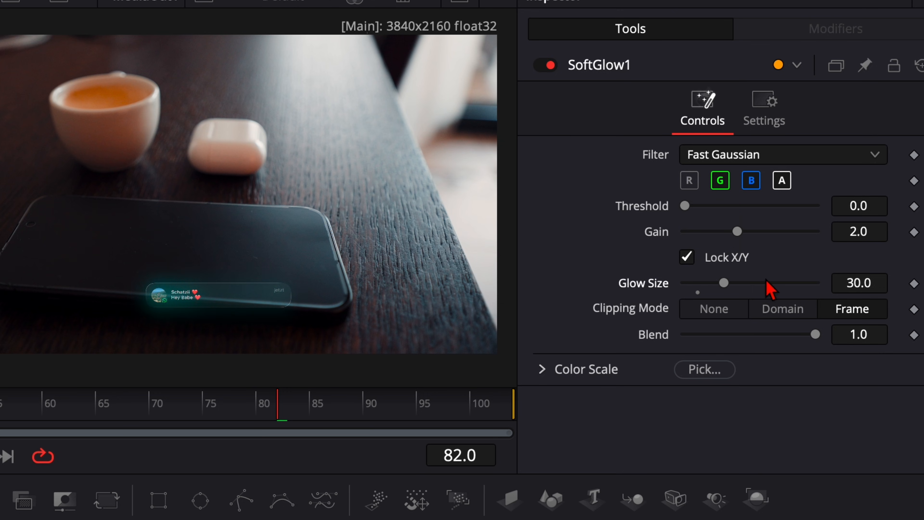
pyautogui.moveTo(703, 241)
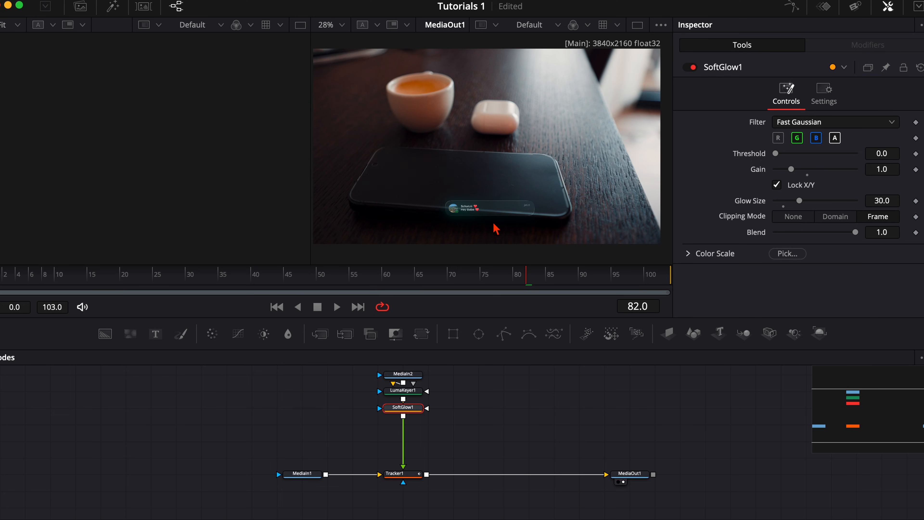
pyautogui.moveTo(504, 229)
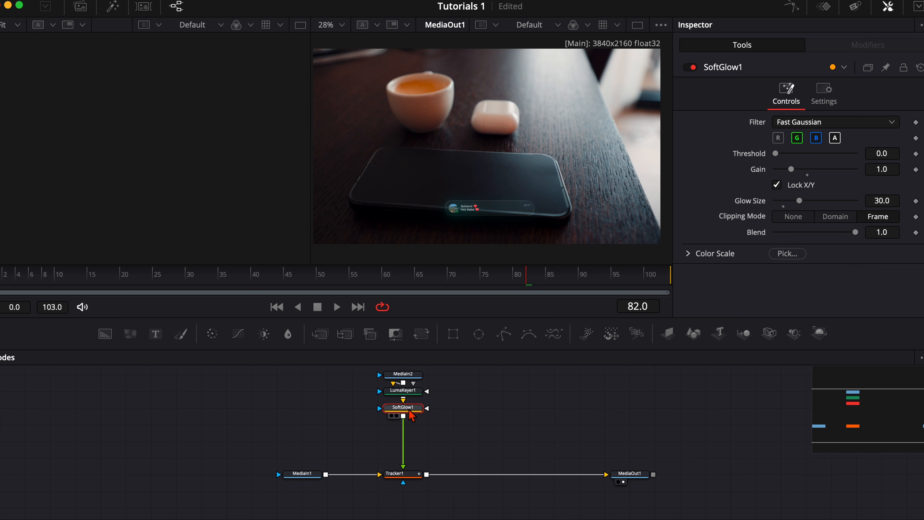
# - Add a DVE lifting the notification to Center Y 1.707, Z Move 0.4 and Rotation Z -3.2
pyautogui.write('dve')
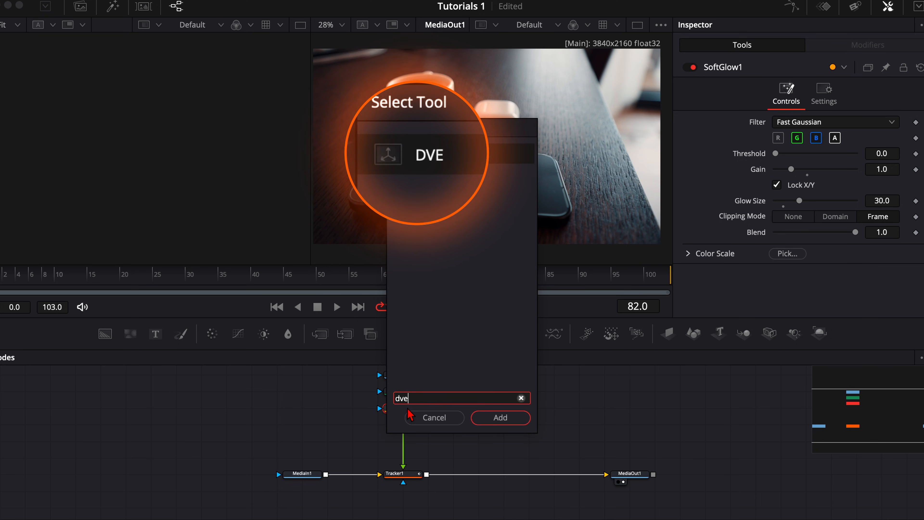
pyautogui.click(499, 418)
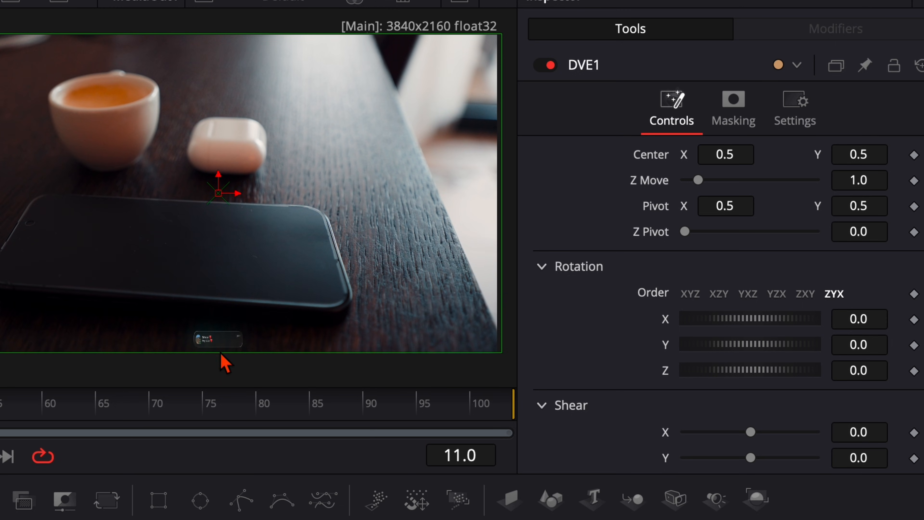
pyautogui.moveTo(852, 206)
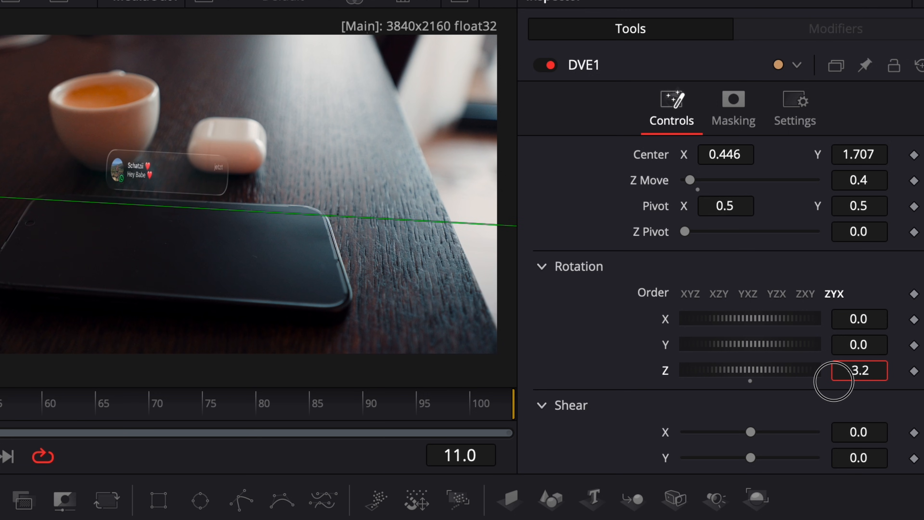
pyautogui.click(725, 155)
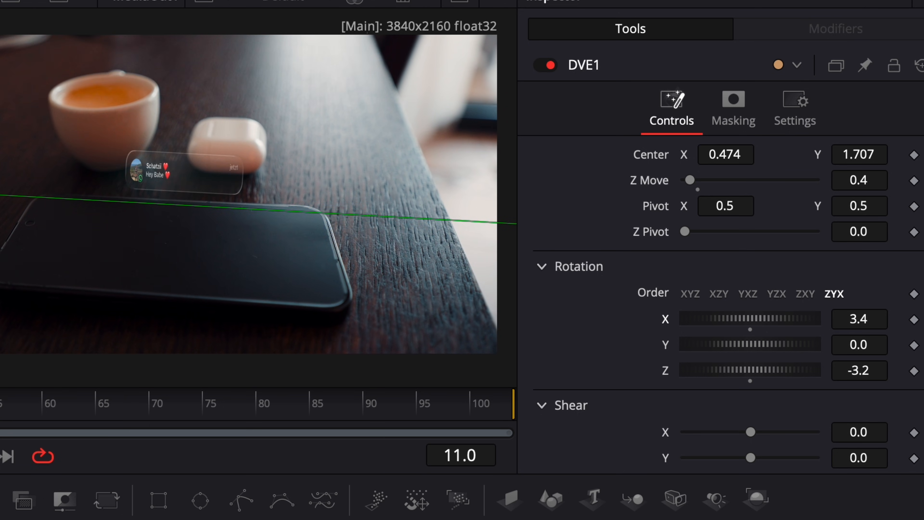
pyautogui.moveTo(683, 171)
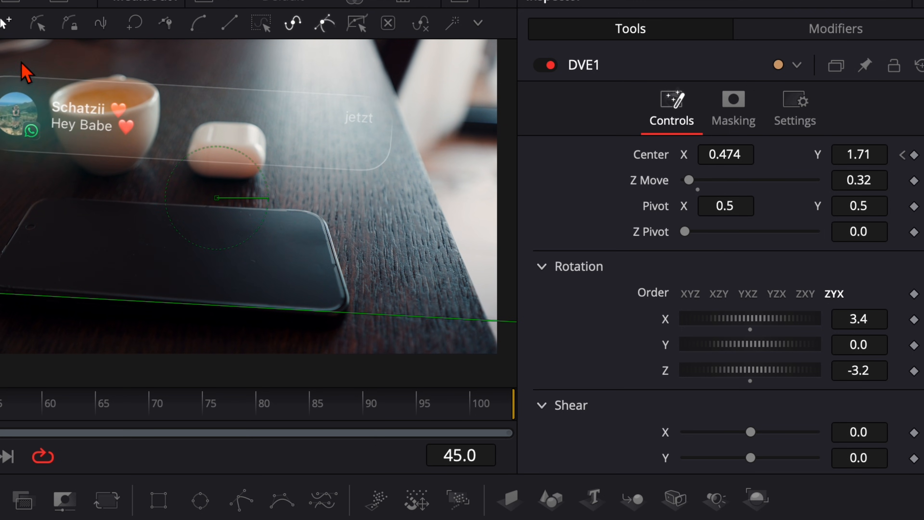
pyautogui.moveTo(89, 153)
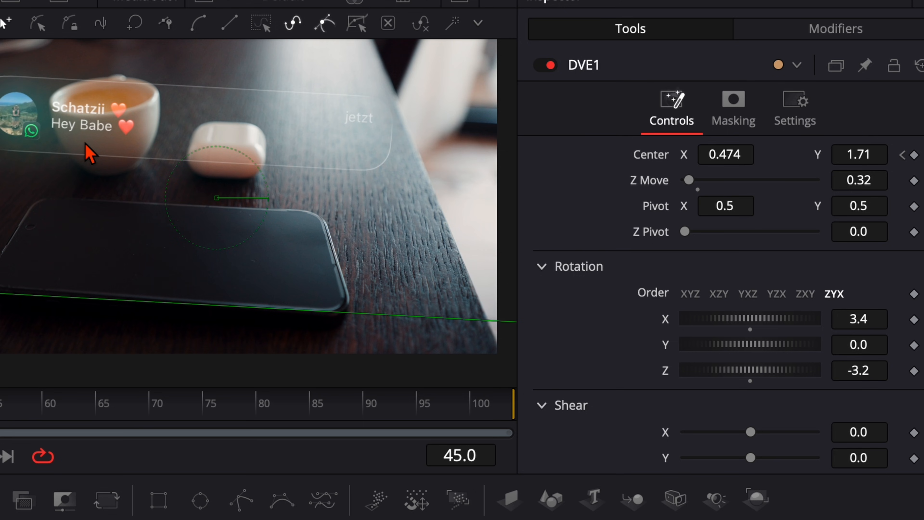
pyautogui.moveTo(133, 142)
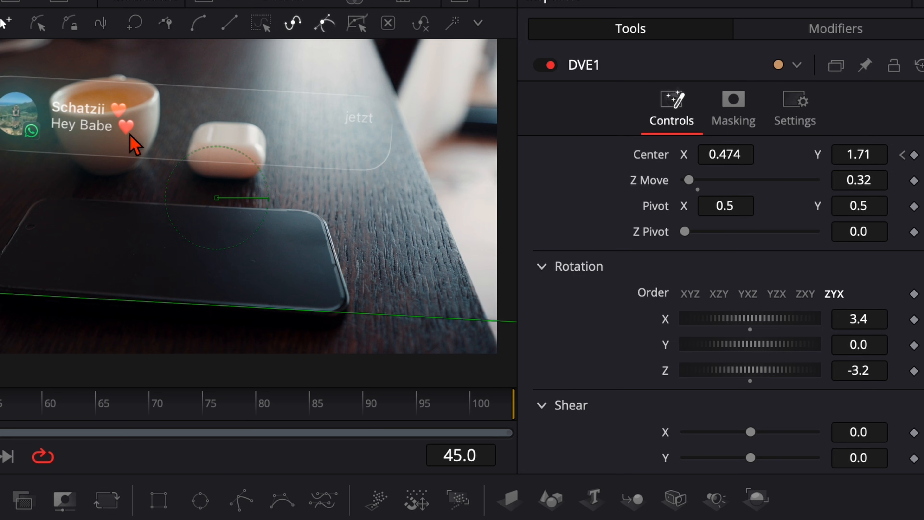
pyautogui.moveTo(266, 410)
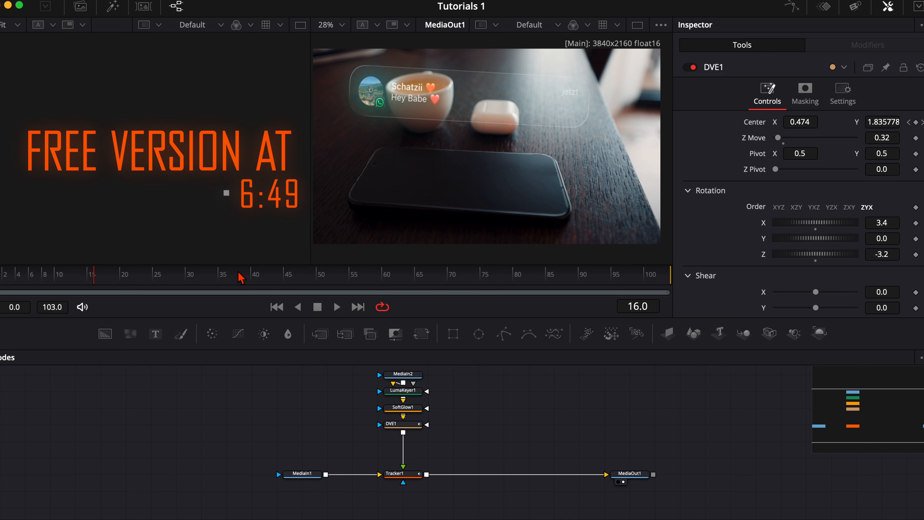
pyautogui.moveTo(72, 281)
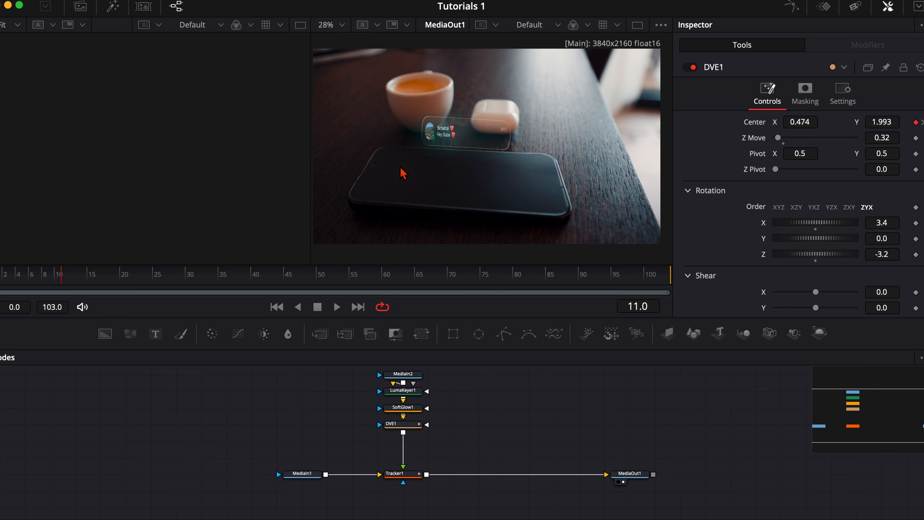
pyautogui.moveTo(419, 182)
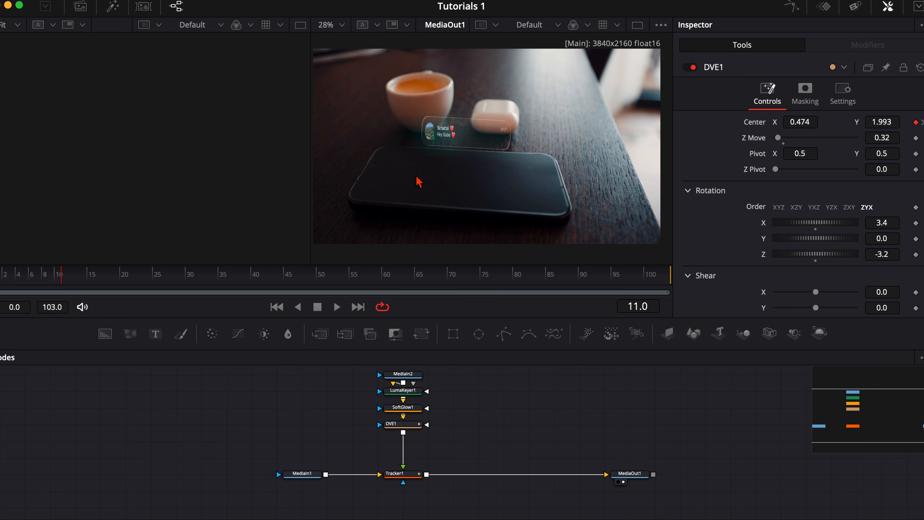
pyautogui.moveTo(463, 145)
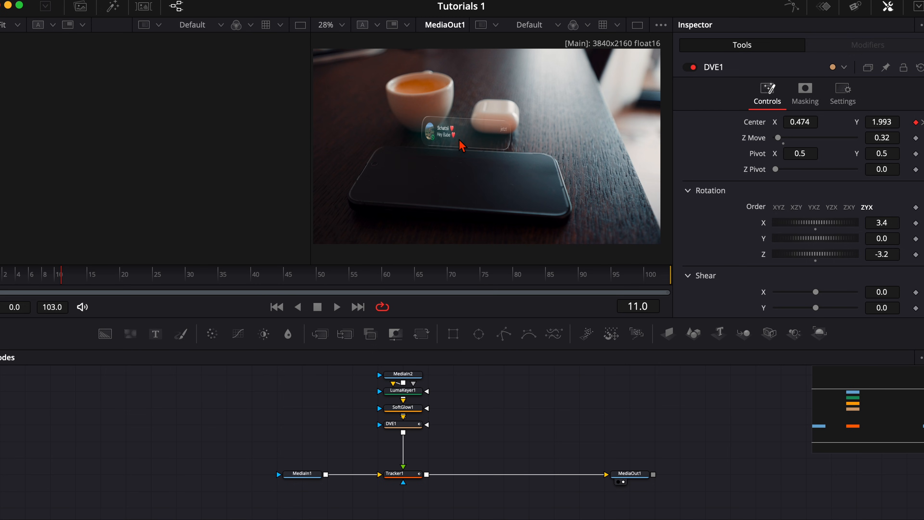
pyautogui.moveTo(309, 496)
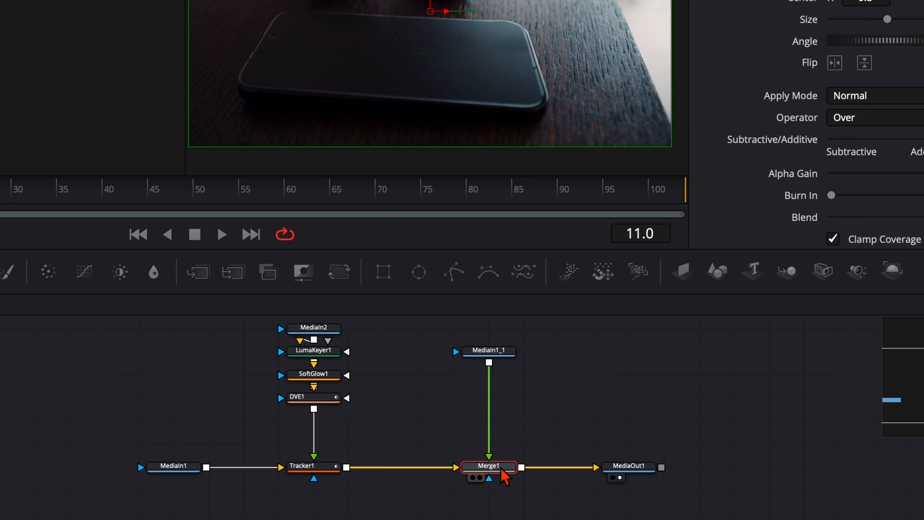
# - Add a Magic Mask to the duplicated MediaIn1, mark the phone with a stroke and start tracking it
pyautogui.click(489, 351)
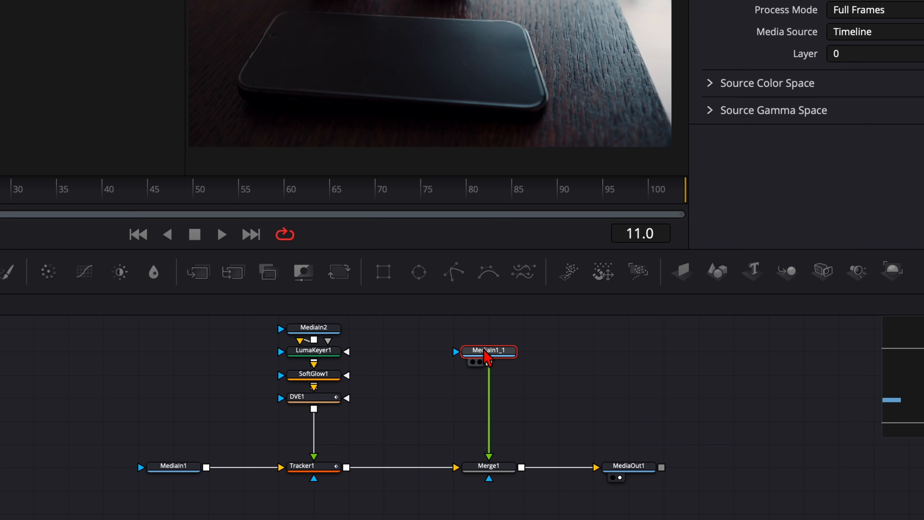
pyautogui.write('magi')
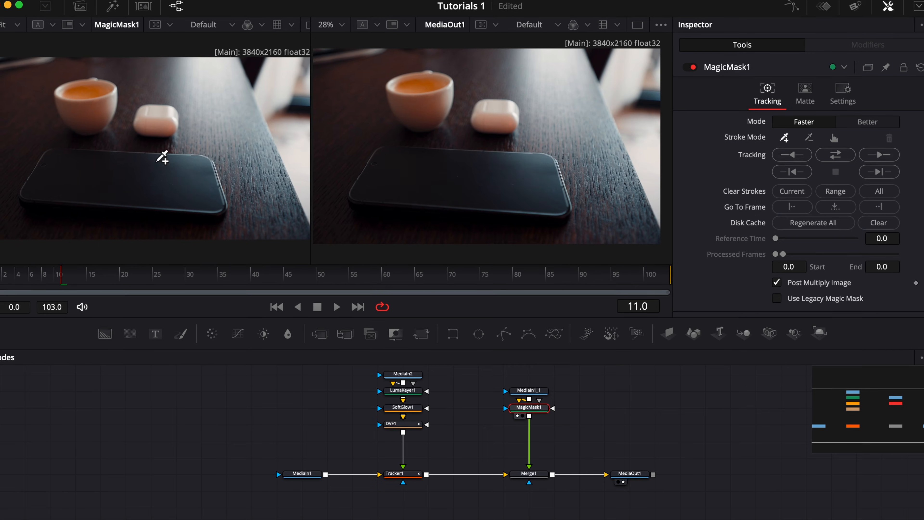
pyautogui.click(879, 154)
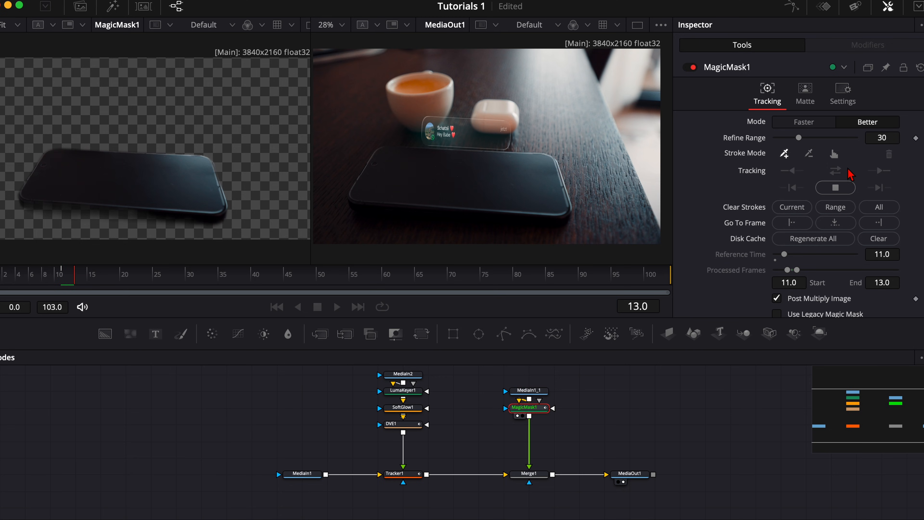
pyautogui.click(402, 424)
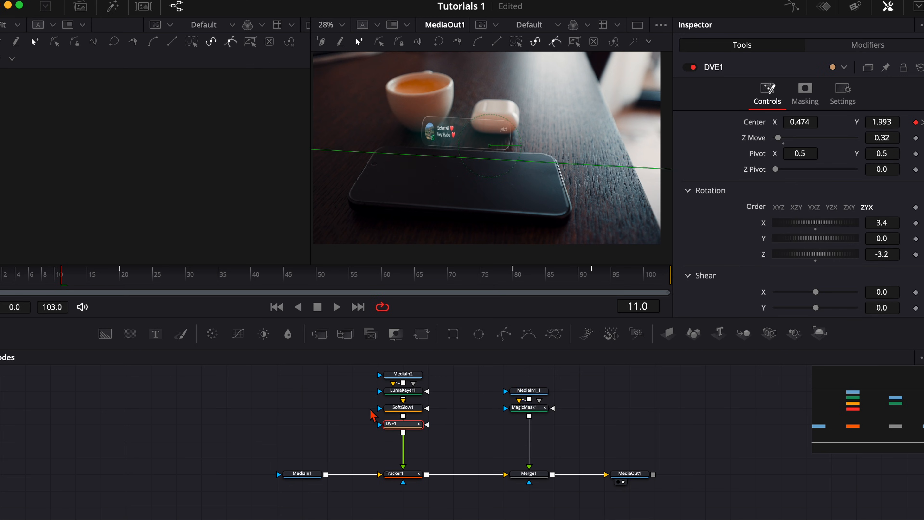
pyautogui.moveTo(547, 202)
pyautogui.write('1.786')
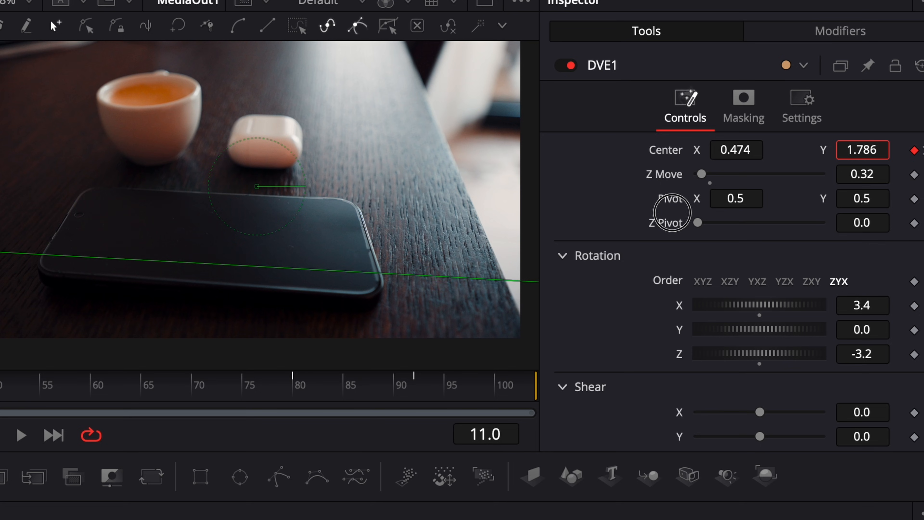
# - Set DVE1 Center Y 1.786, Z Move 0.32, X Rotation 3.4 and Z Rotation -3.2
pyautogui.click(415, 386)
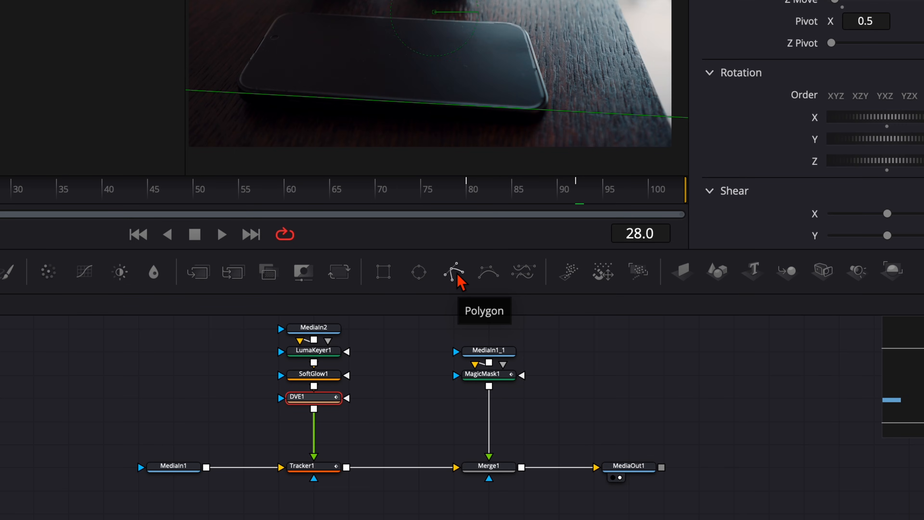
# - Insert a ColorCorrector1 node between DVE1 and Tracker1 in the pop-up branch
pyautogui.click(454, 271)
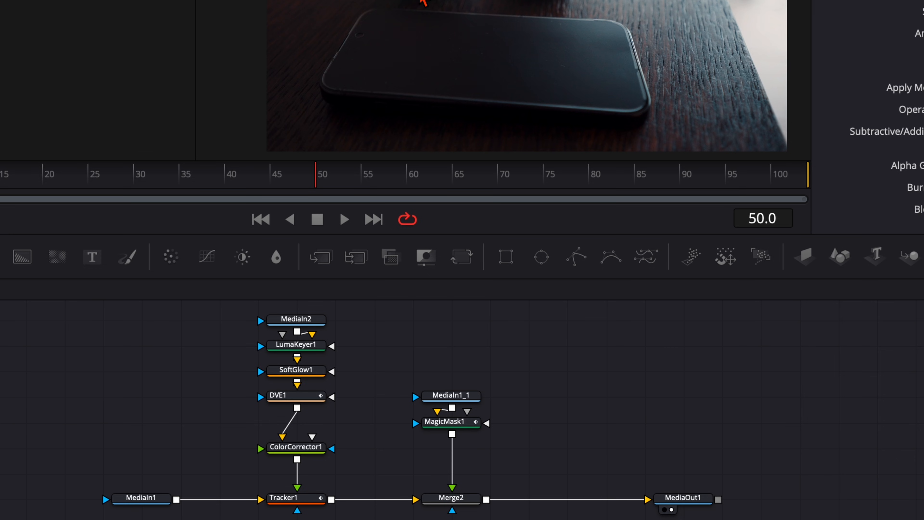
pyautogui.moveTo(412, 406)
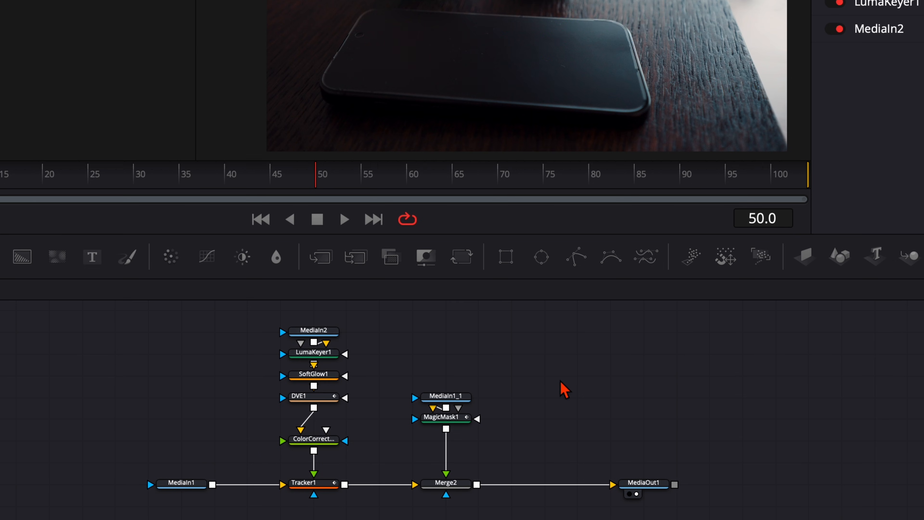
pyautogui.moveTo(559, 370)
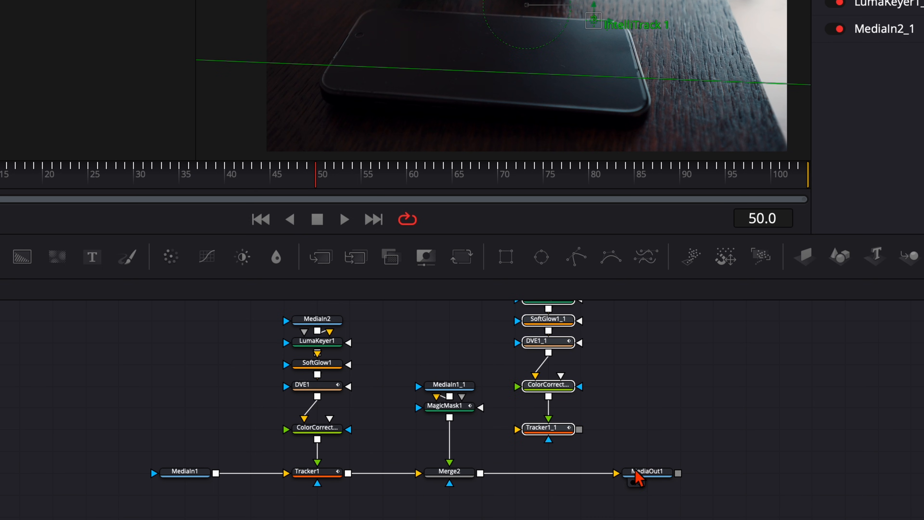
pyautogui.moveTo(552, 436)
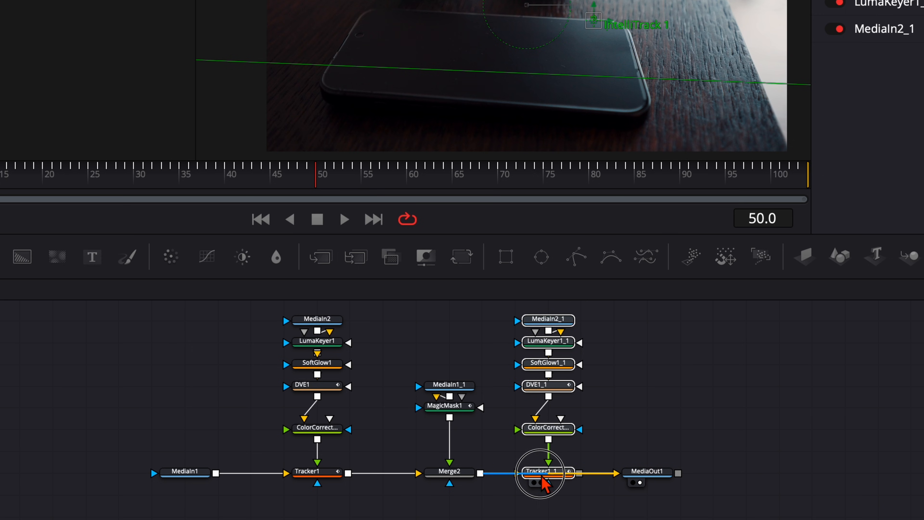
# - Wire the duplicated branch's Tracker1_1 between Merge2 and MediaOut1 and inspect it
pyautogui.click(545, 472)
pyautogui.write('tran')
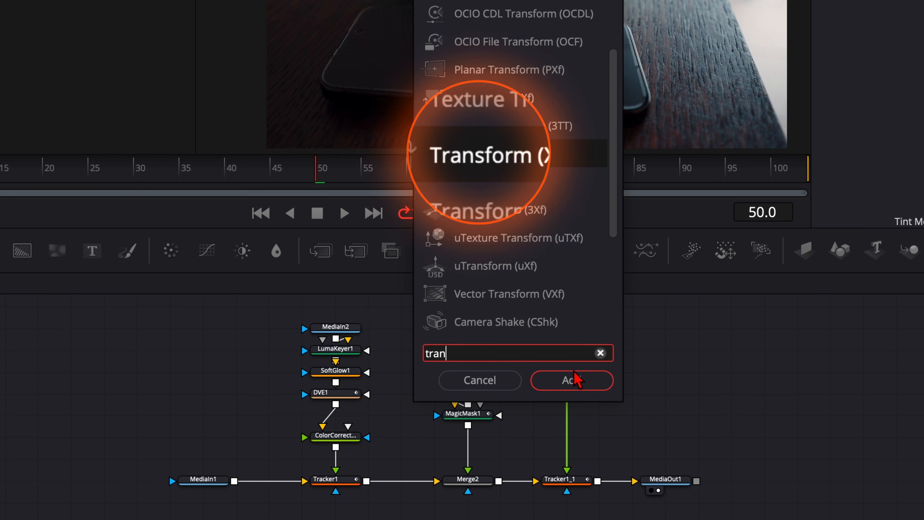
# - Add Transform1 above Tracker1_1 and flip the duplicate pop-up vertically
pyautogui.click(571, 380)
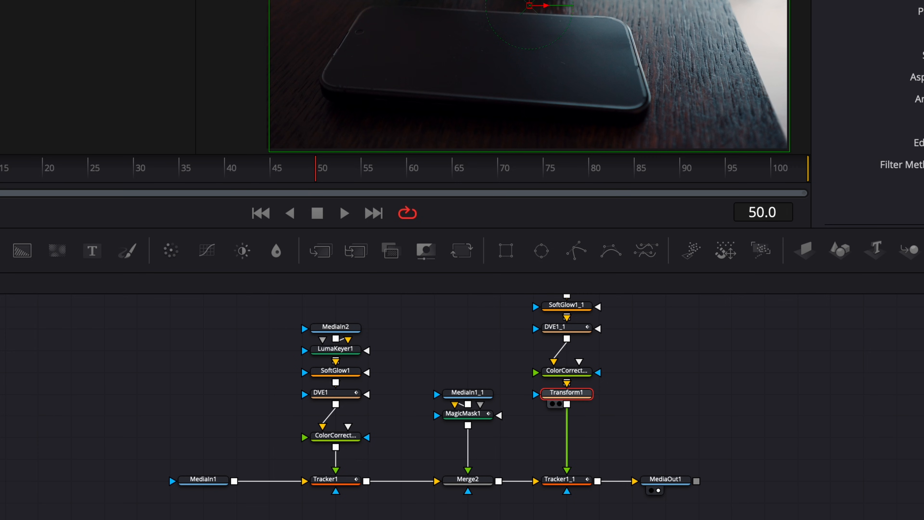
pyautogui.moveTo(567, 411)
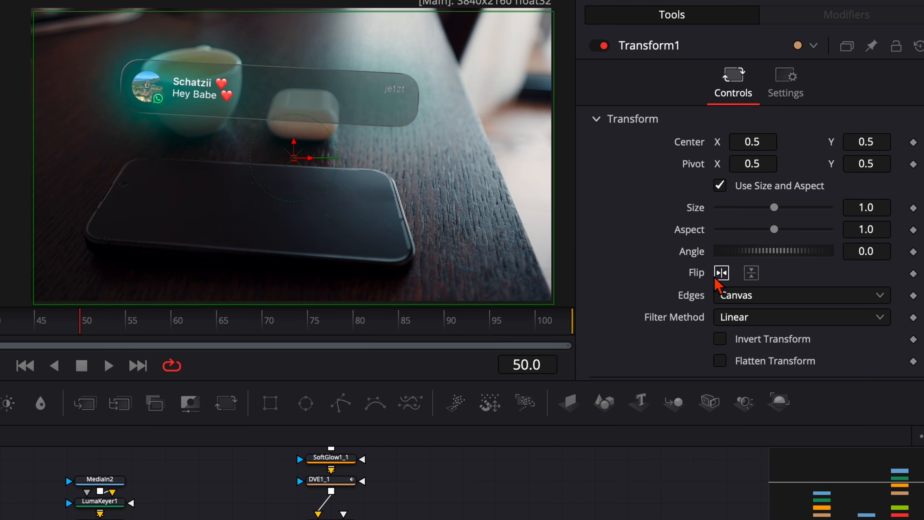
pyautogui.click(751, 273)
pyautogui.write('dve')
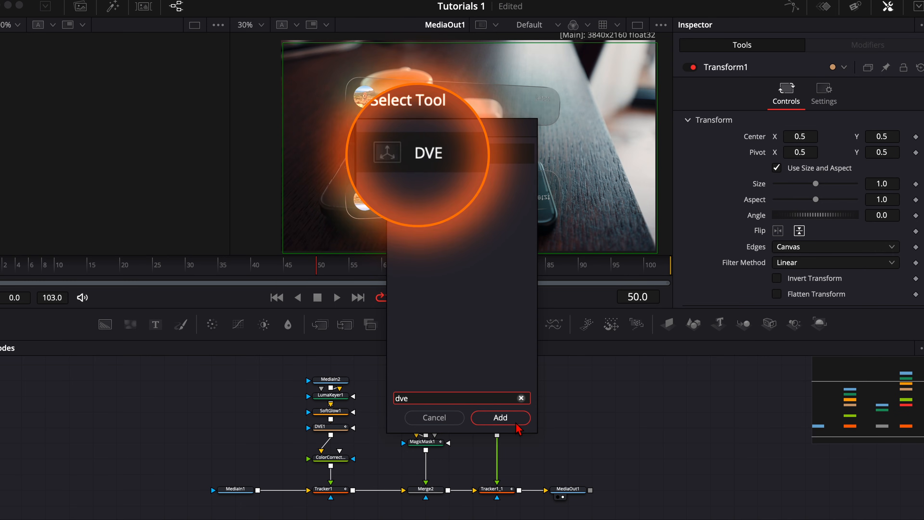
# - Add DVE2 with Center Y 0.607, Z Move 0.82 and rotation tilted to match the phone
pyautogui.click(500, 417)
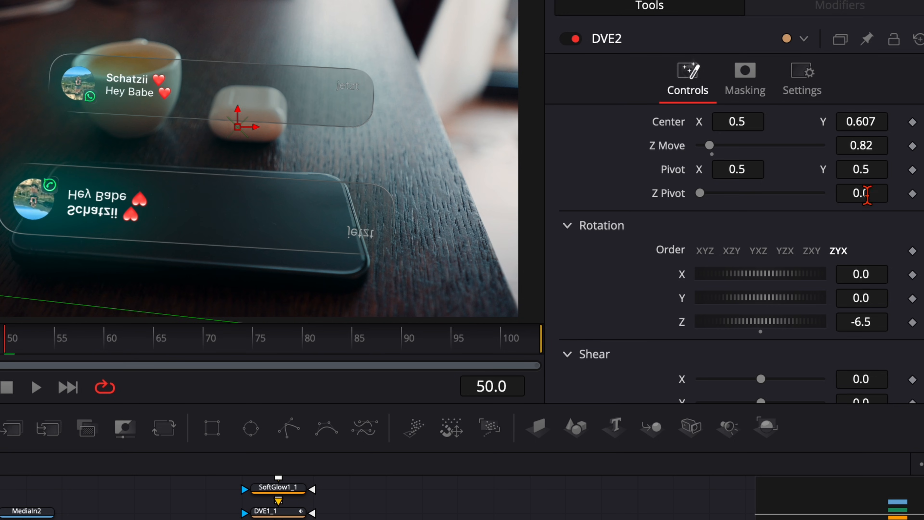
pyautogui.click(861, 273)
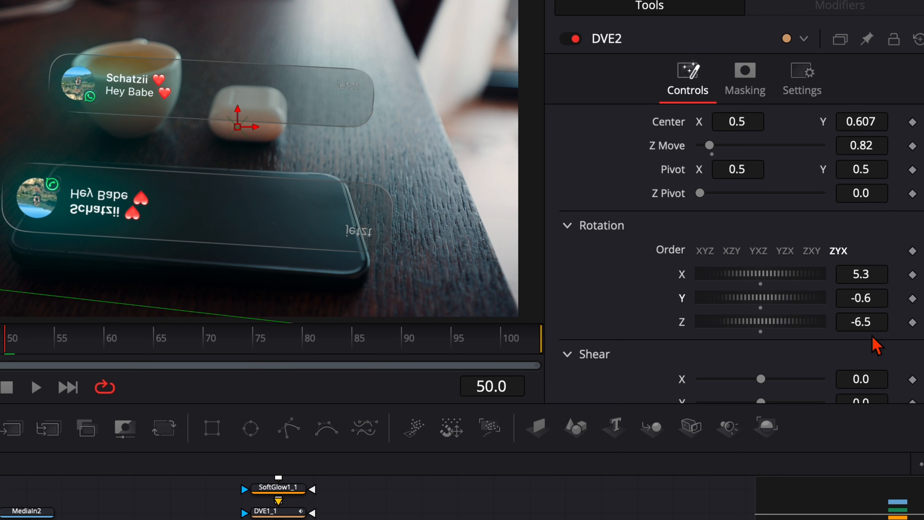
pyautogui.click(861, 323)
pyautogui.write('gaus')
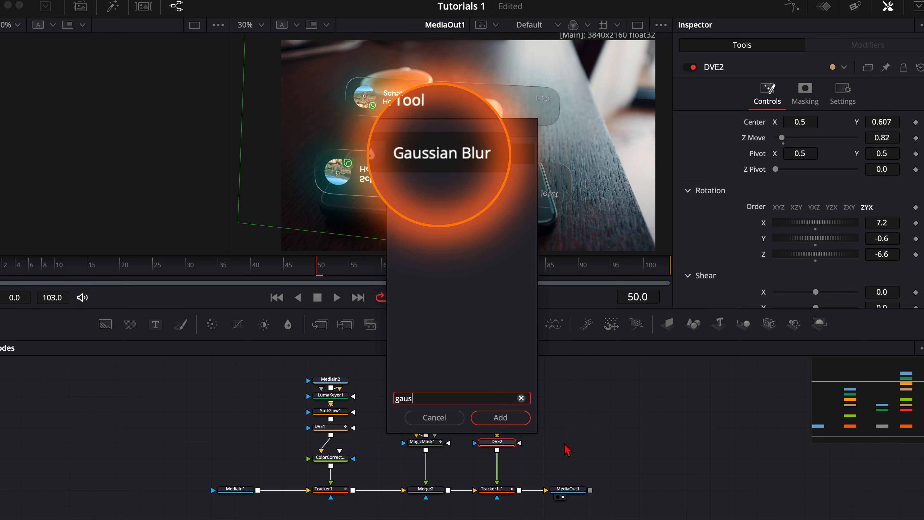
# - Add GaussianBlur1 after DVE2 at Strength 0.4 to soften the reflection
pyautogui.click(499, 417)
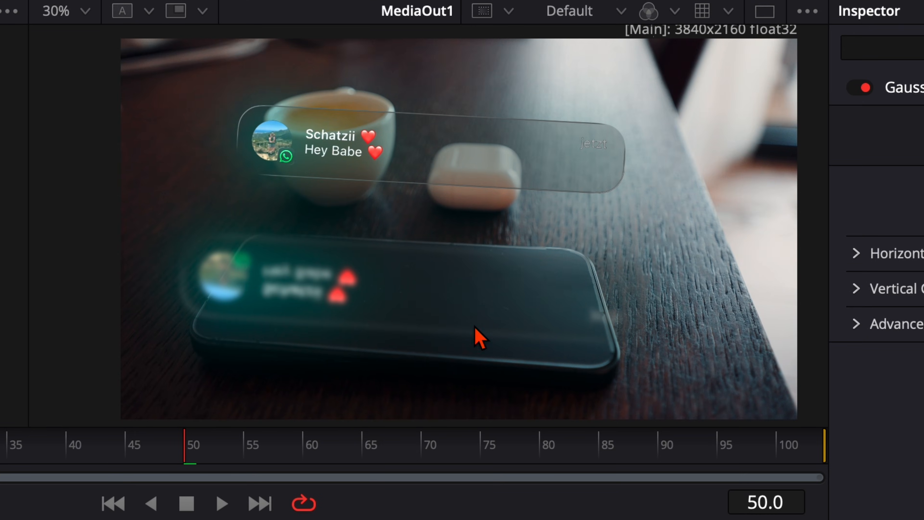
pyautogui.moveTo(546, 347)
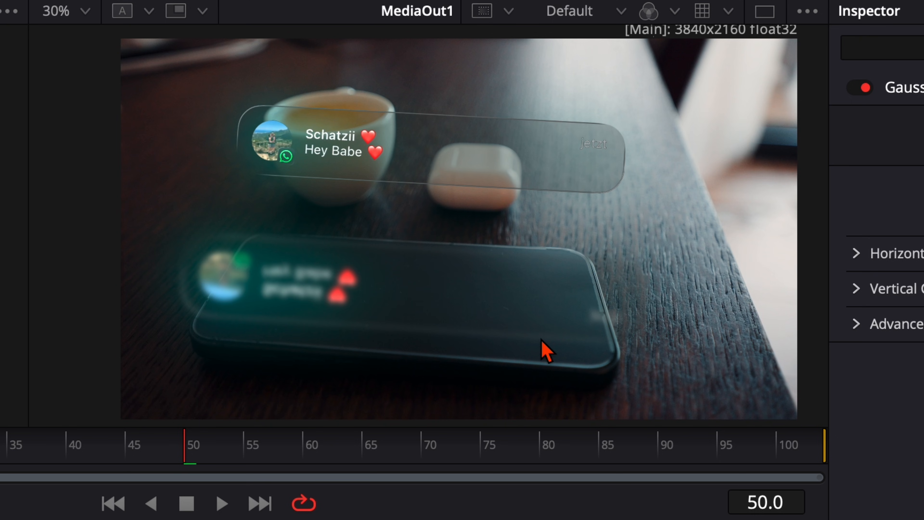
pyautogui.moveTo(405, 170)
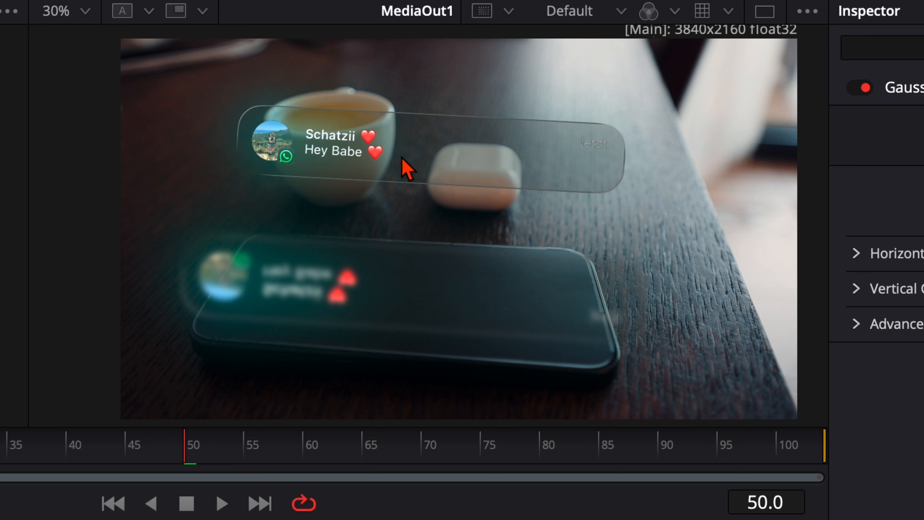
pyautogui.moveTo(422, 168)
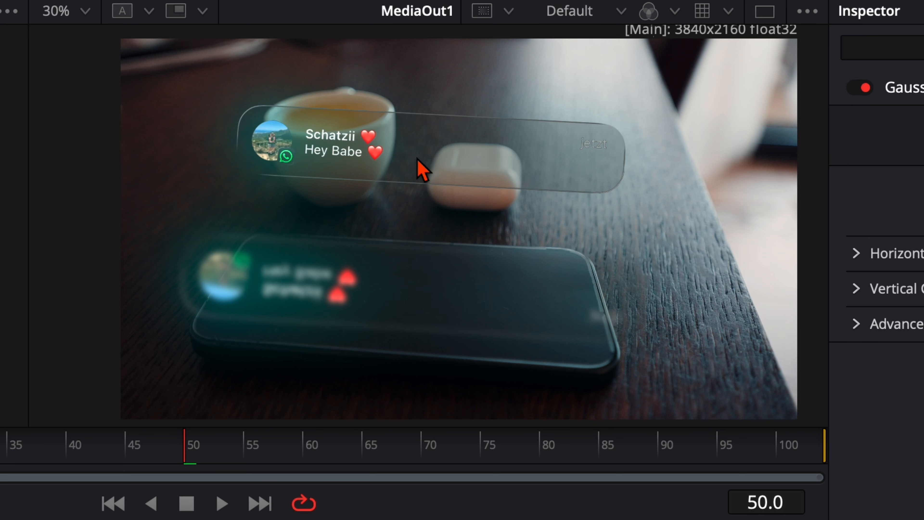
pyautogui.moveTo(475, 313)
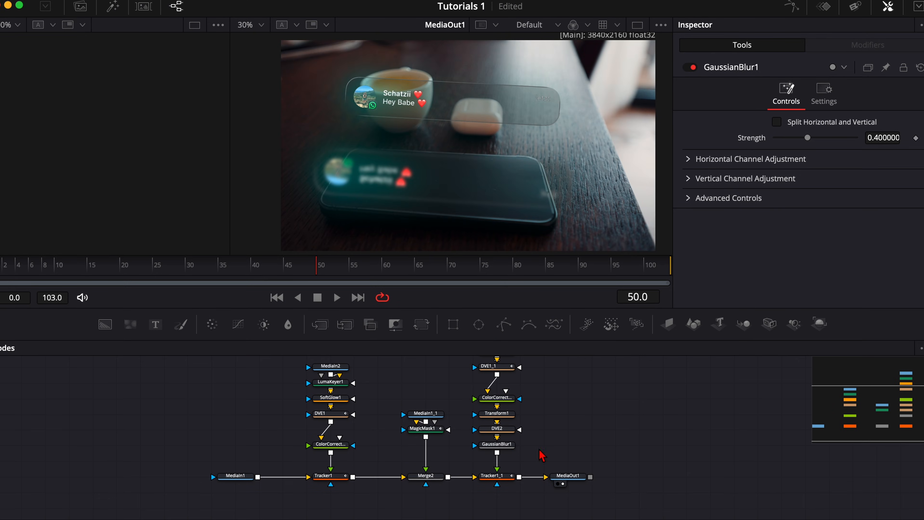
pyautogui.moveTo(524, 165)
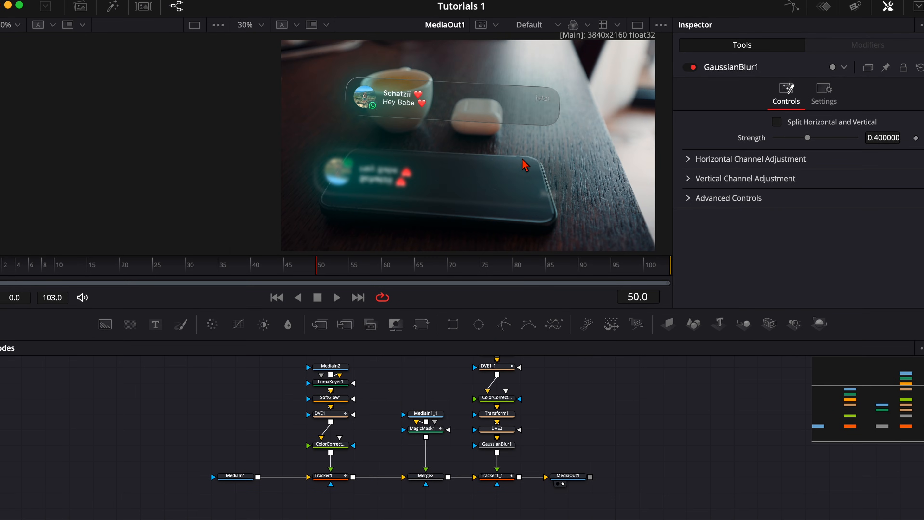
pyautogui.moveTo(383, 154)
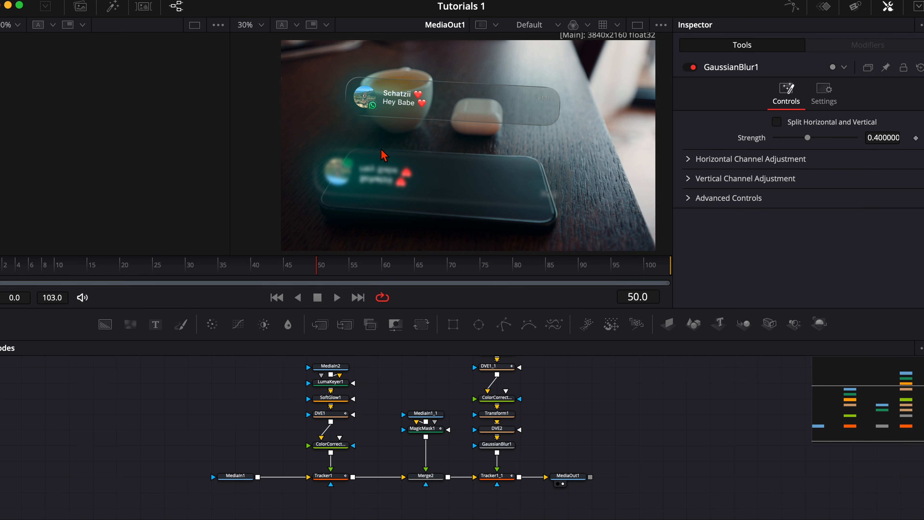
pyautogui.moveTo(553, 418)
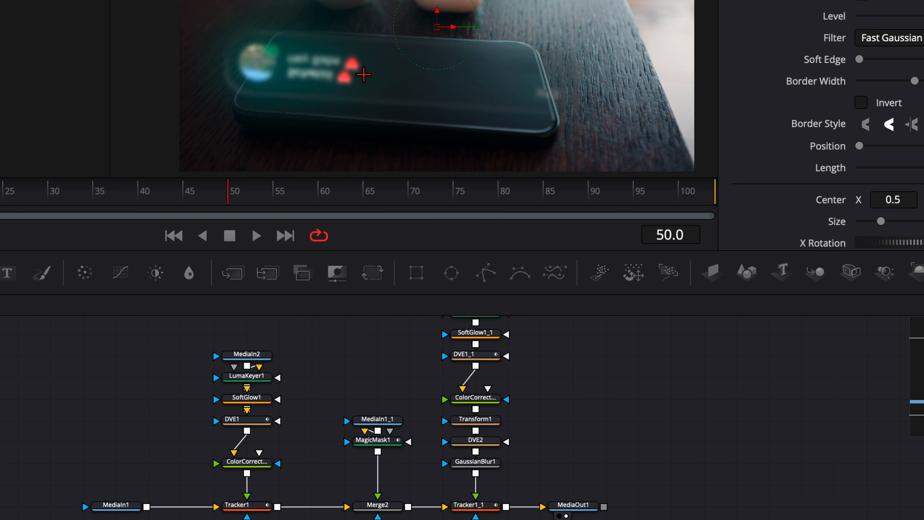
pyautogui.moveTo(425, 212)
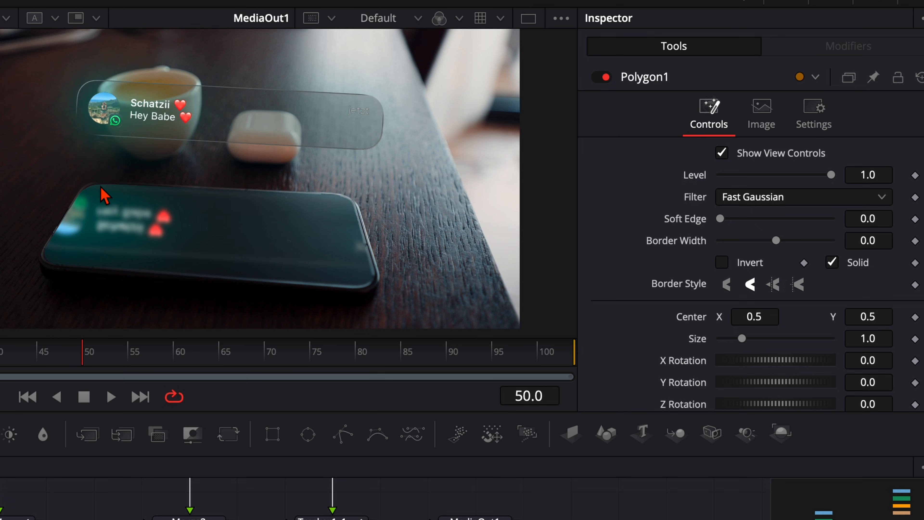
pyautogui.moveTo(79, 218)
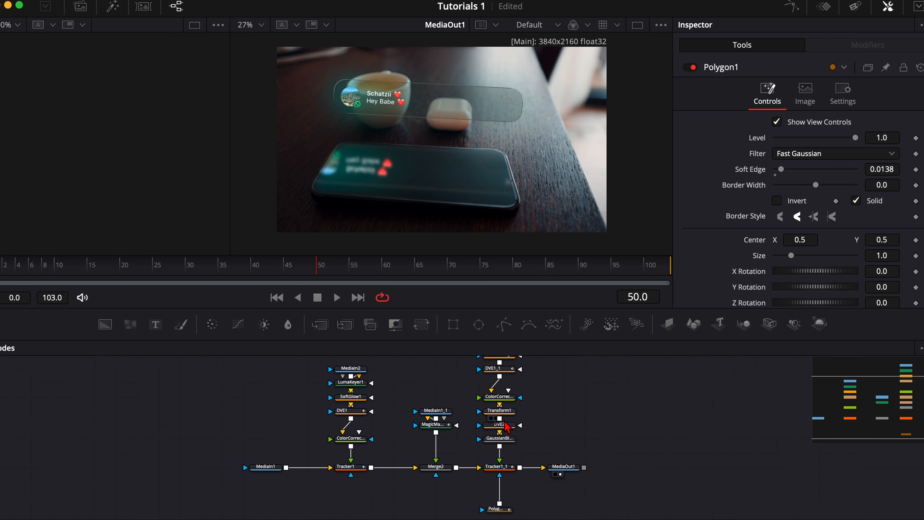
# - Scrub to an earlier frame to check the Polygon1-masked reflection on the phone screen
pyautogui.click(57, 264)
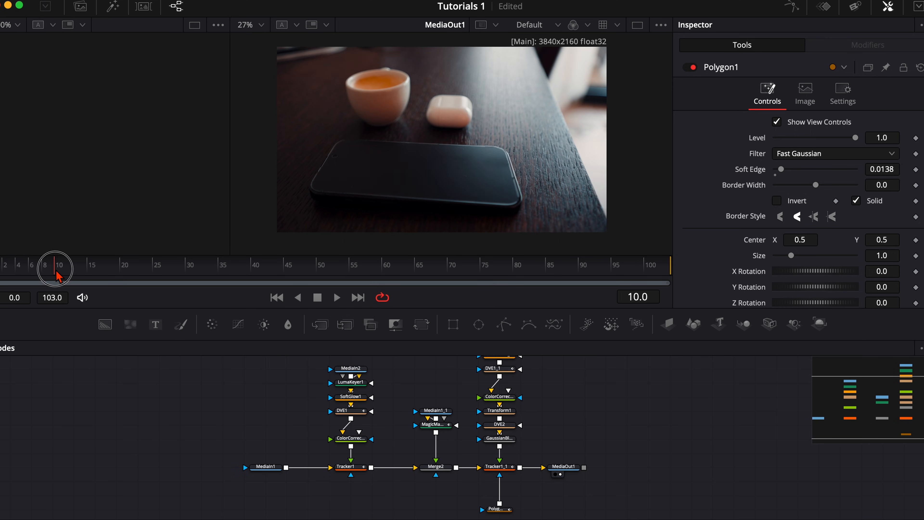